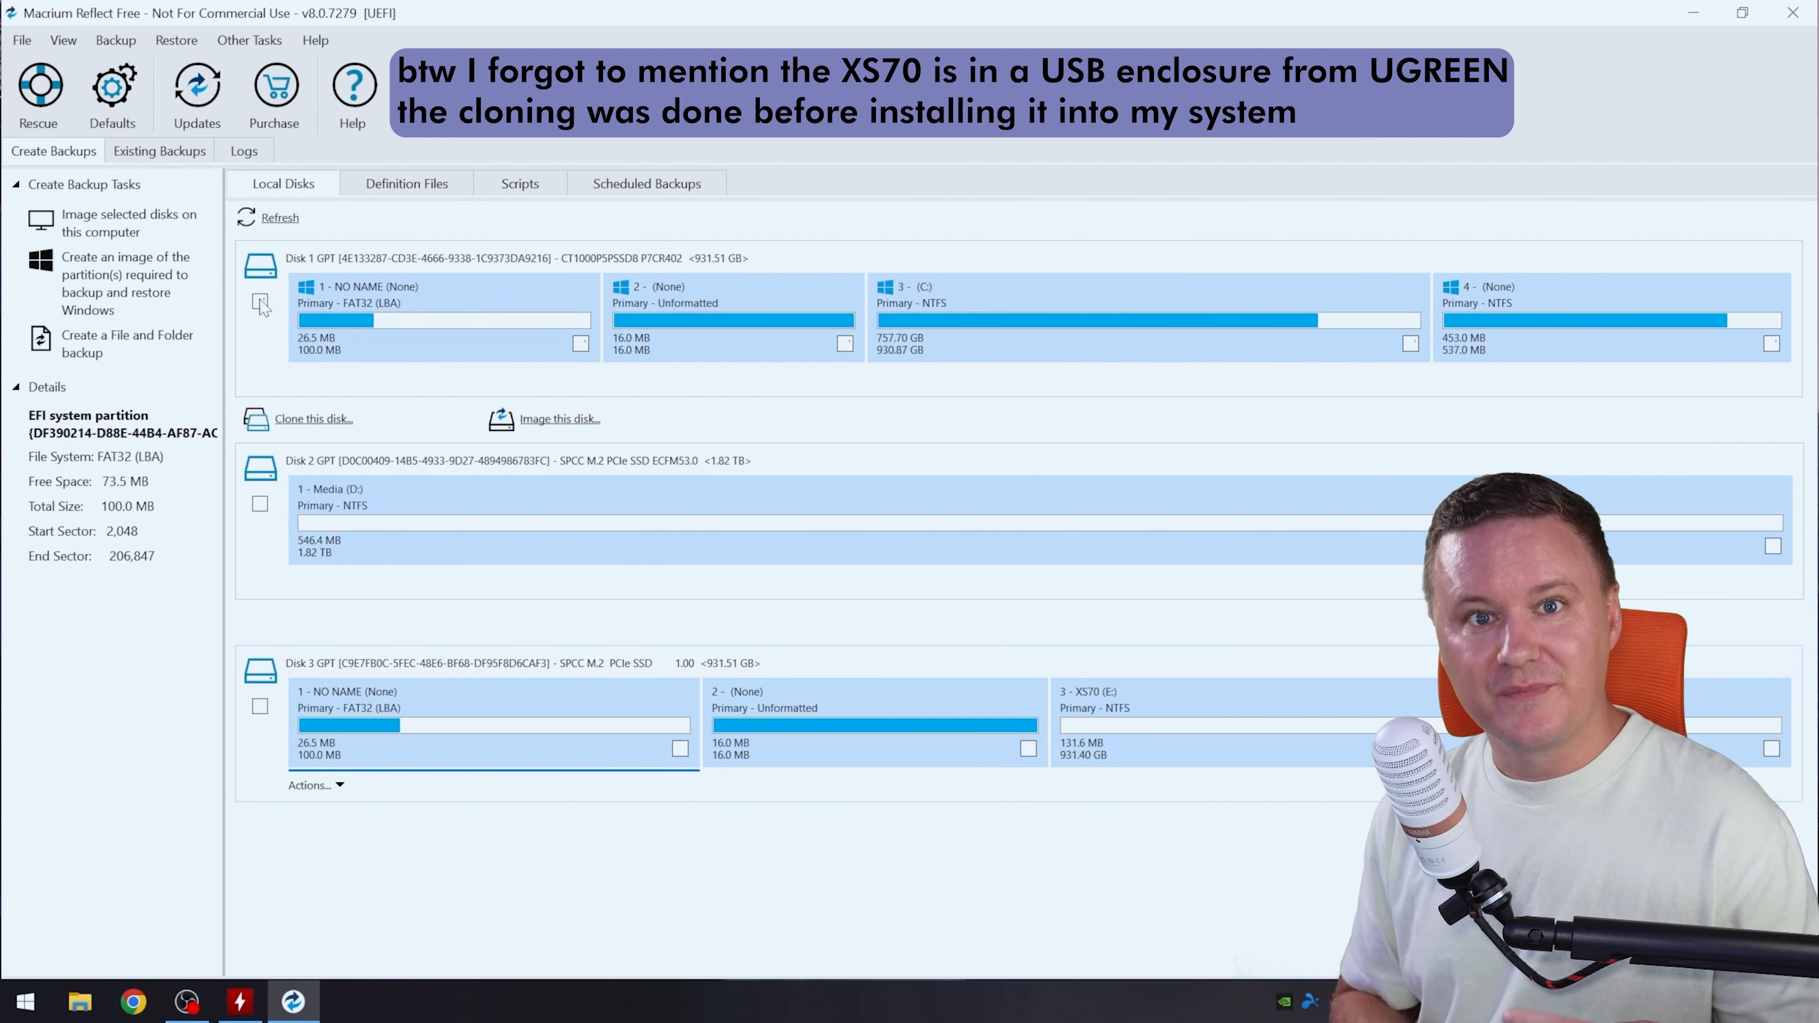
# - Choose Disk 1 (Crucial P5 Plus) as clone source and copy its partitions onto the XS70 disk
pyautogui.click(259, 303)
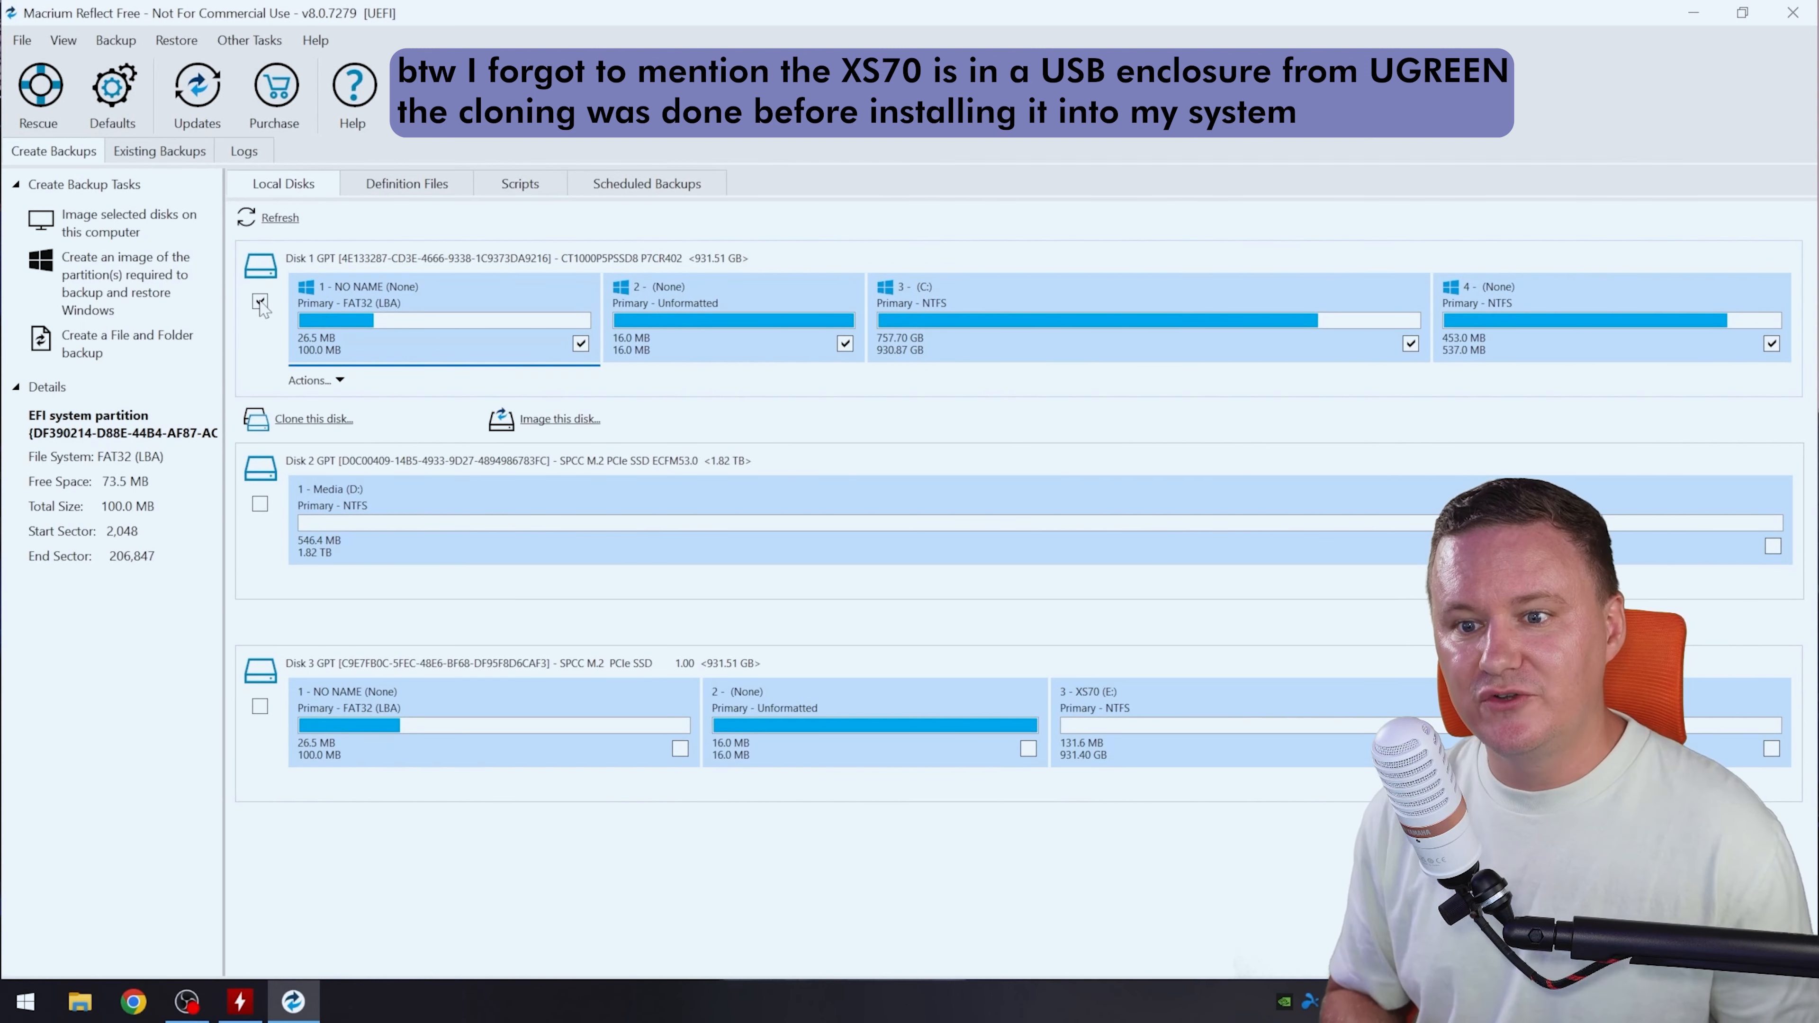
pyautogui.click(314, 419)
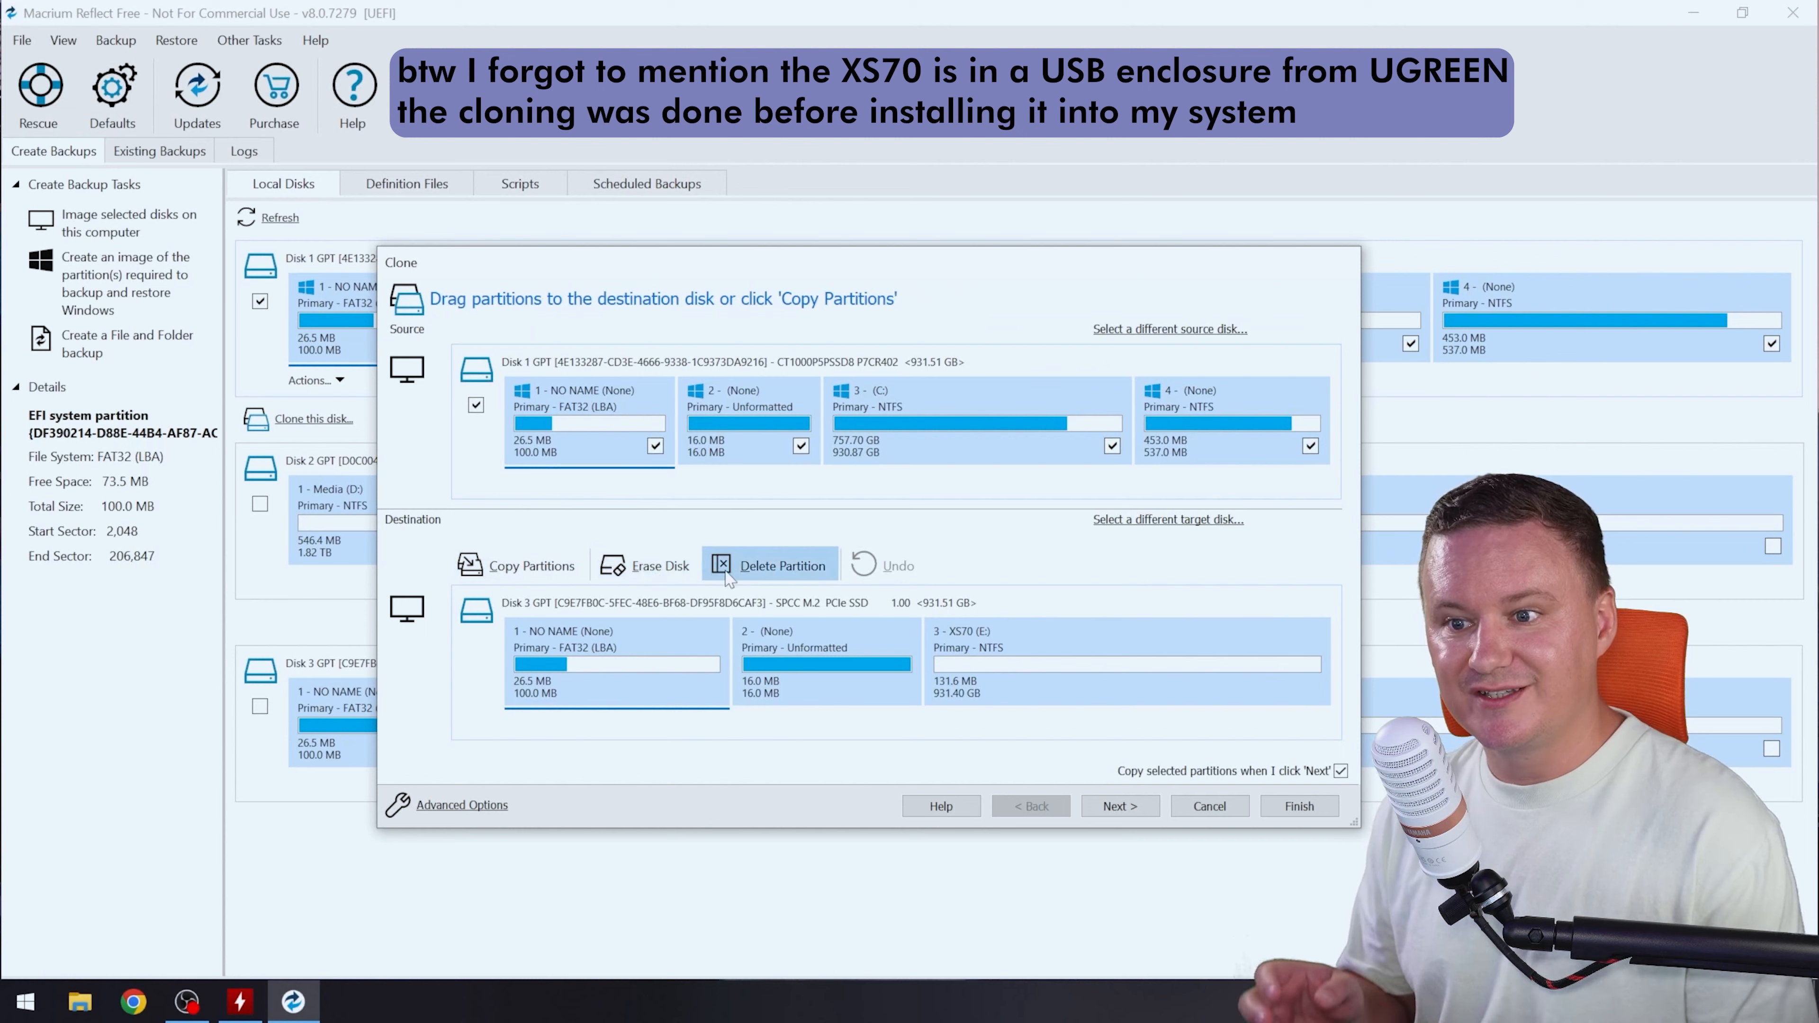
pyautogui.click(531, 565)
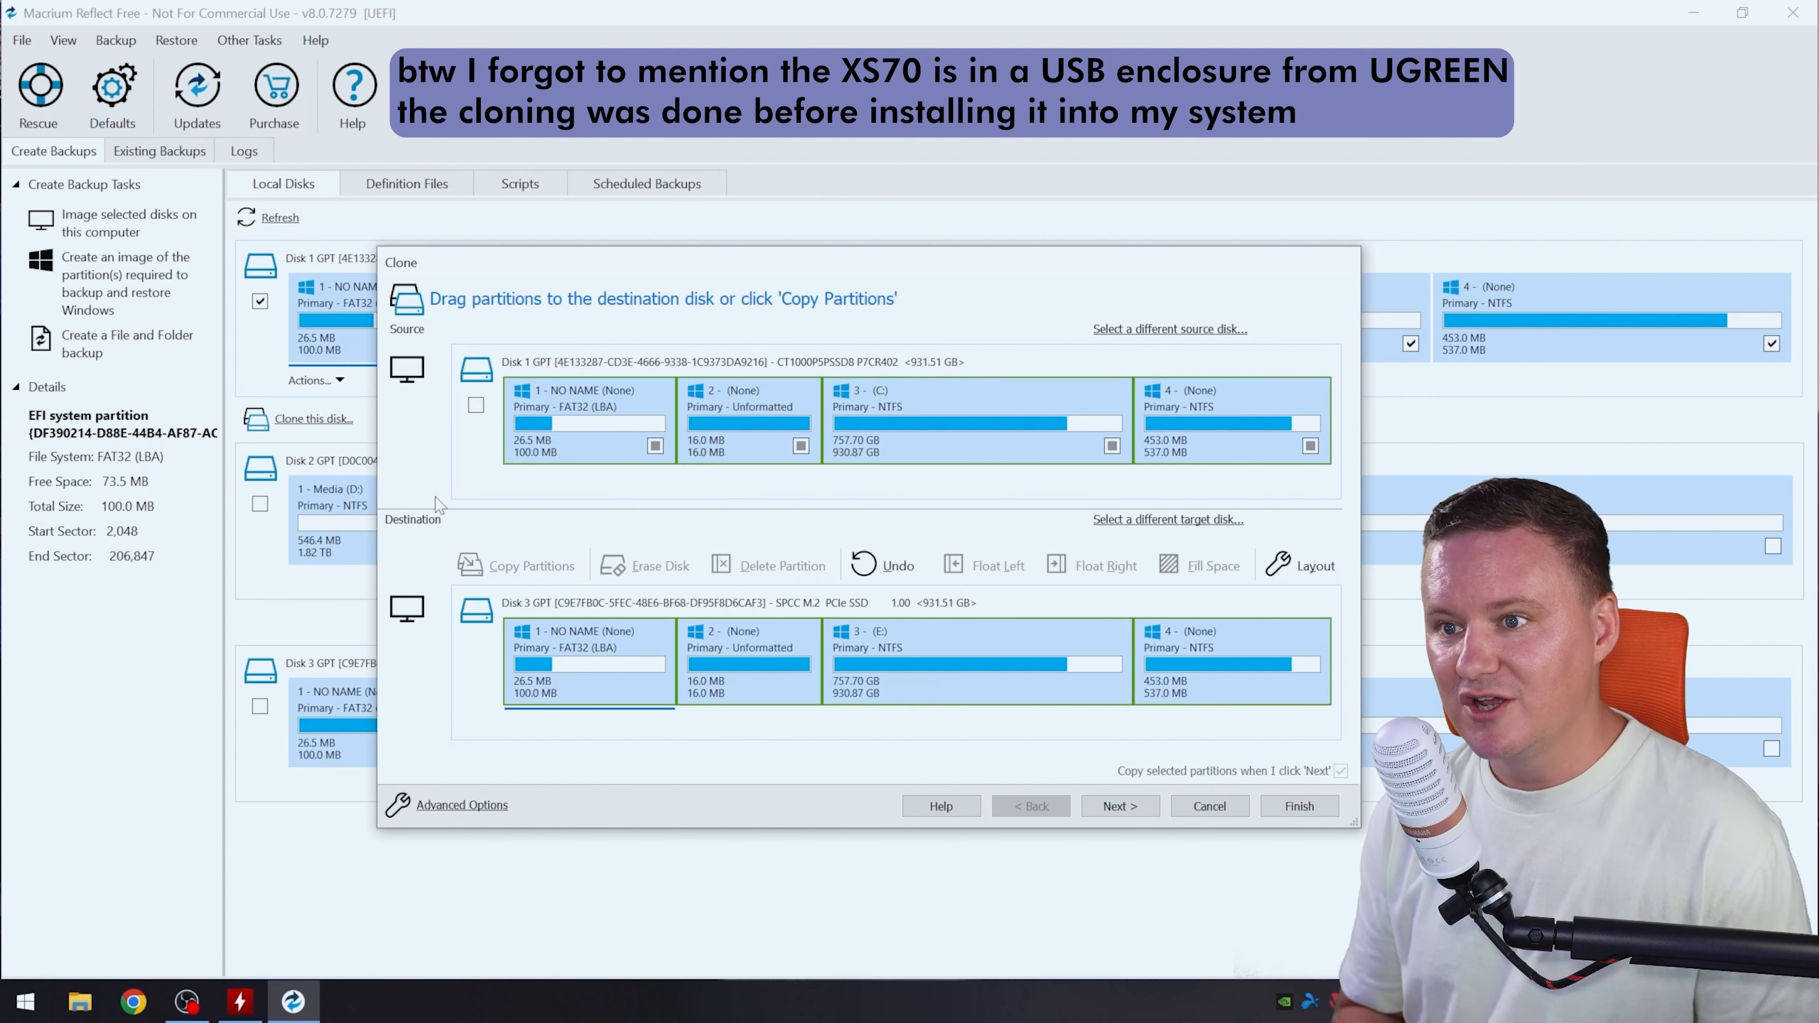
# - Skip scheduling and finish the clone wizard, reaching the overwrite warning
pyautogui.click(1117, 805)
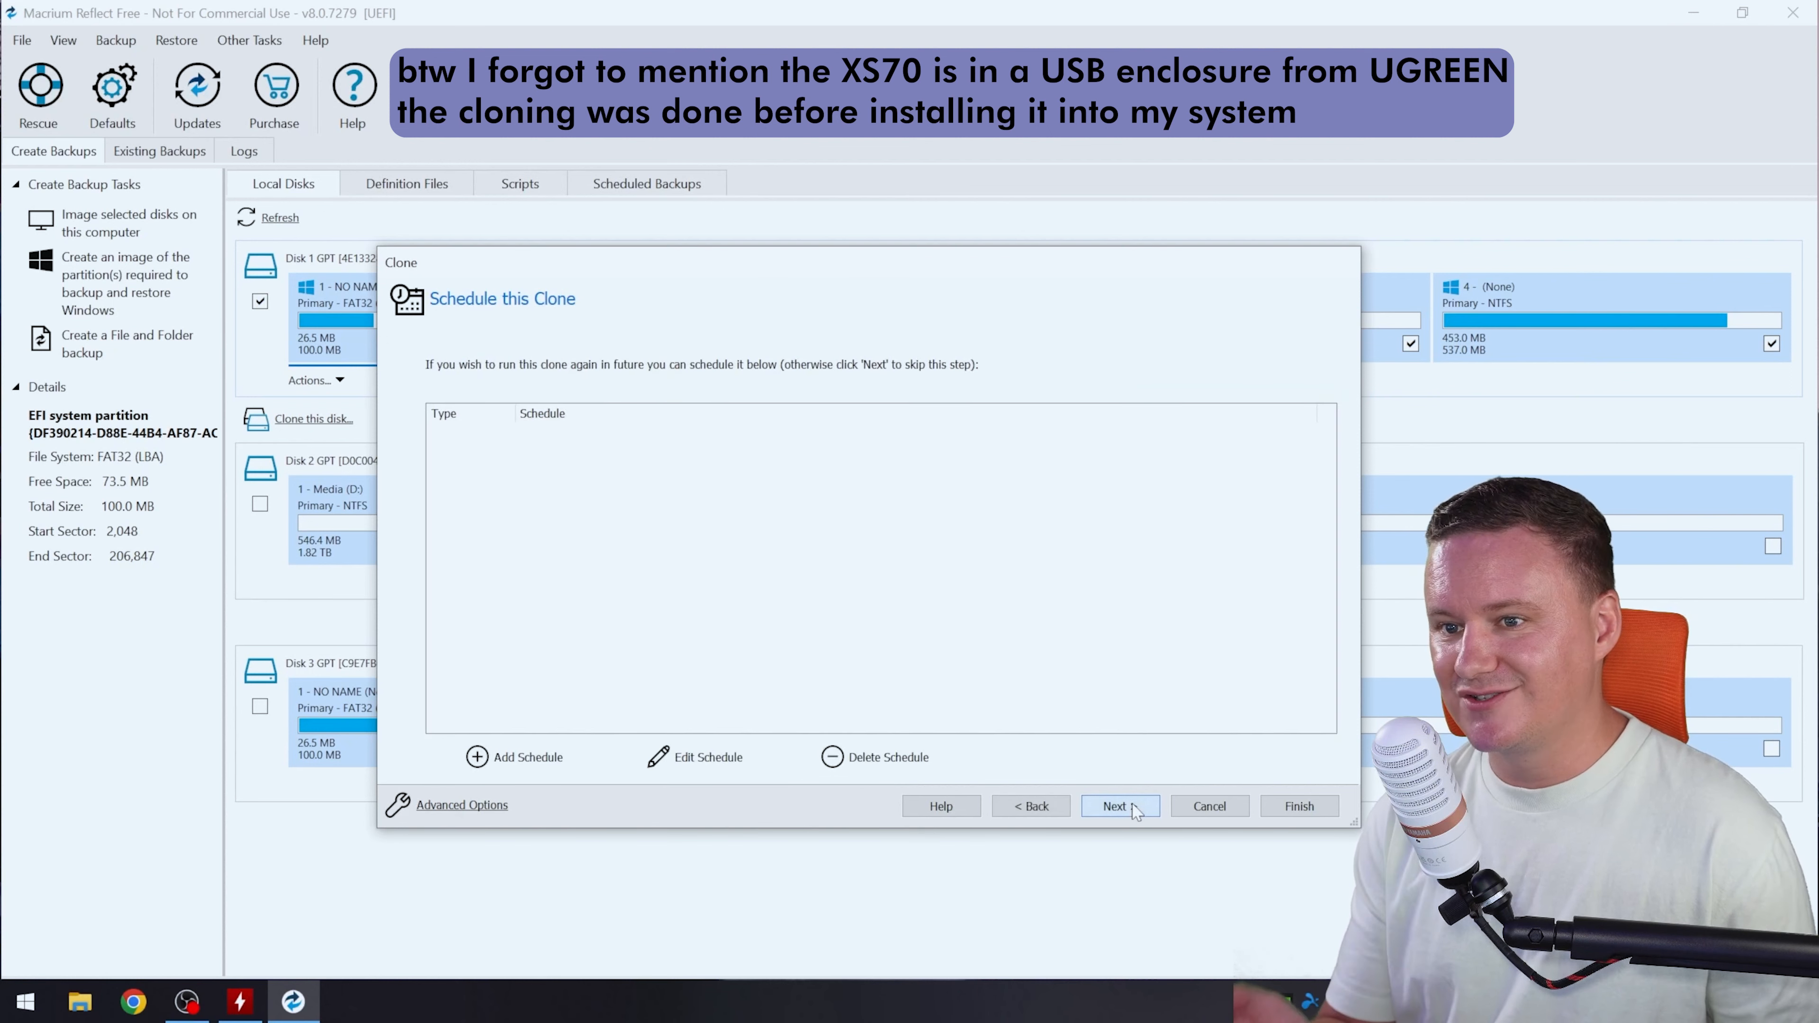
pyautogui.click(1114, 805)
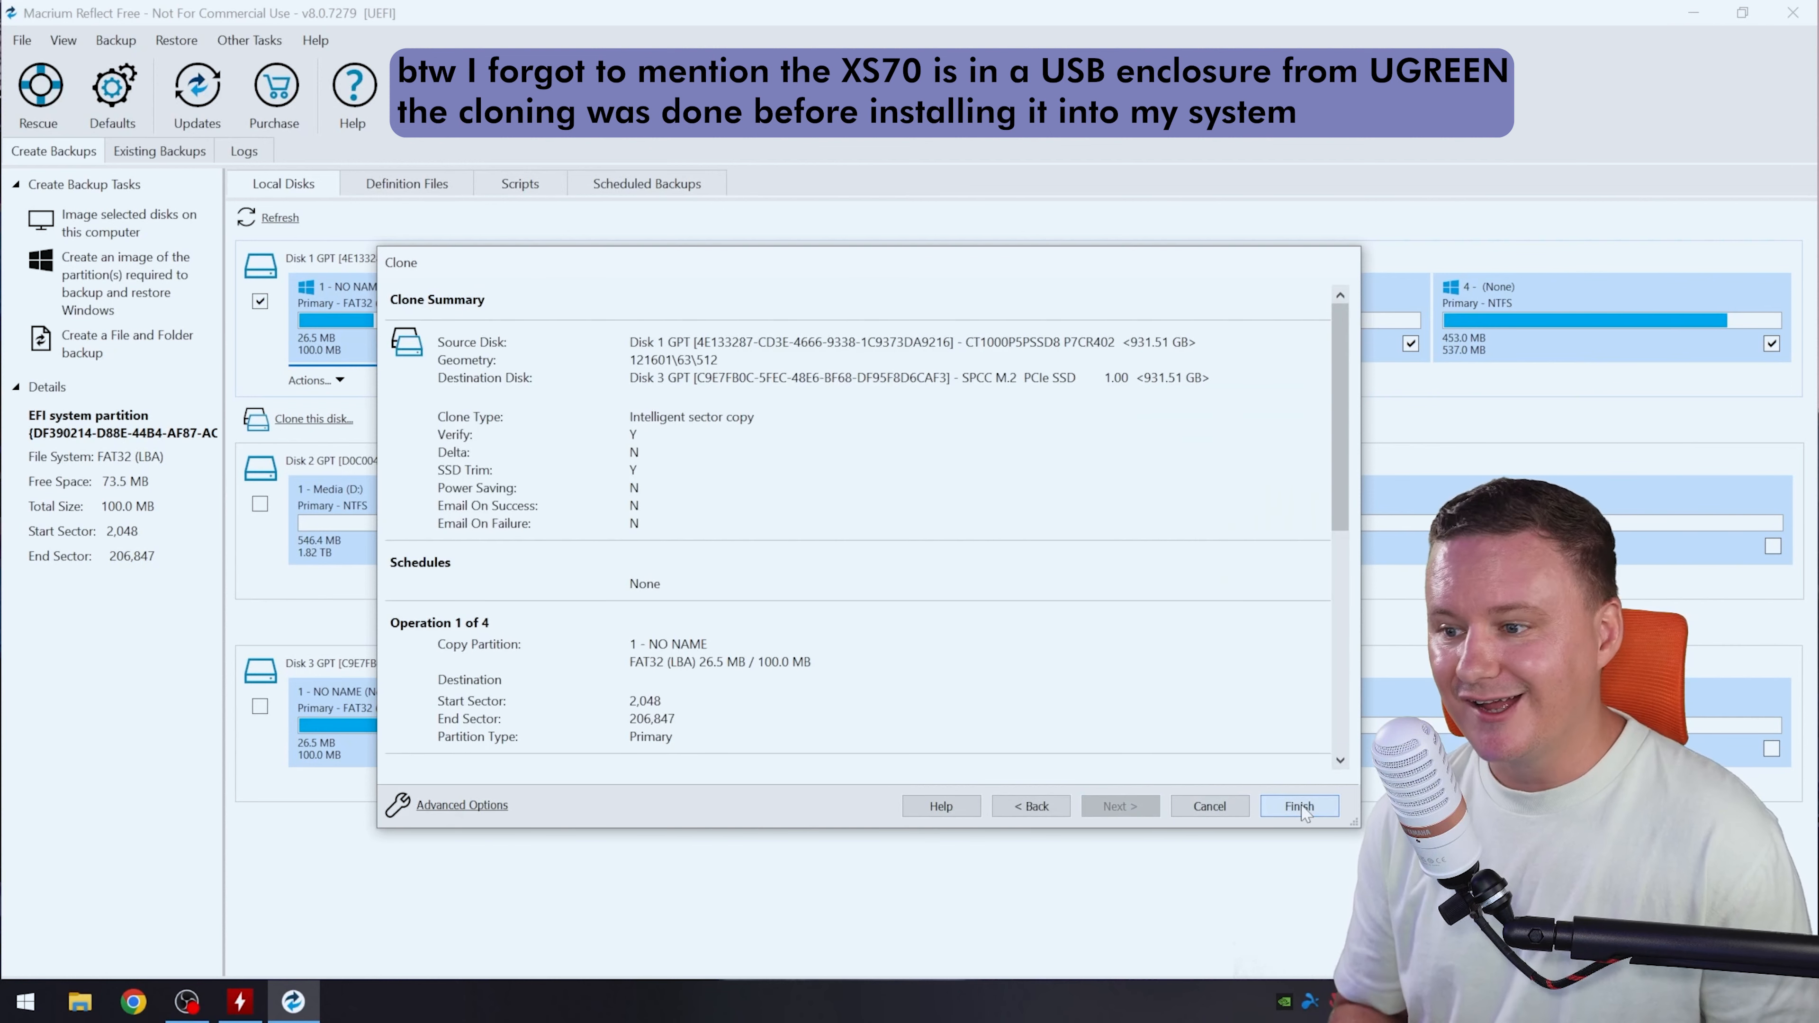
pyautogui.click(1298, 806)
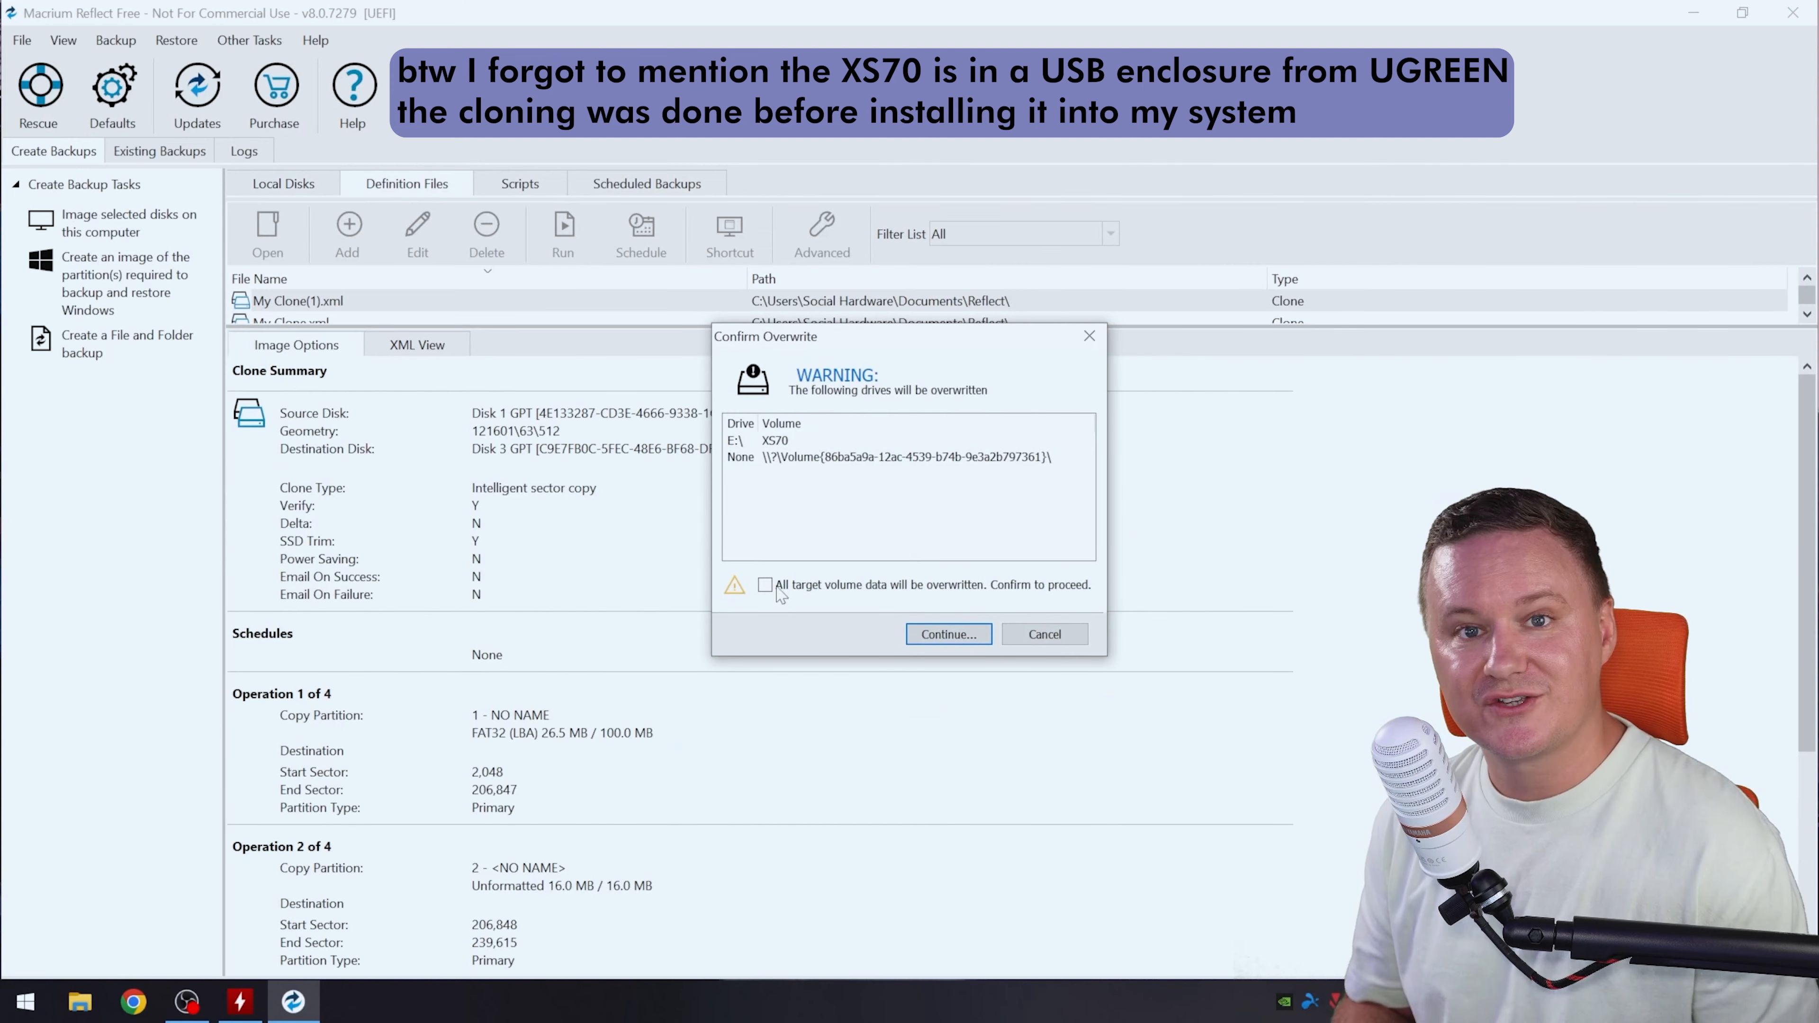
pyautogui.click(946, 635)
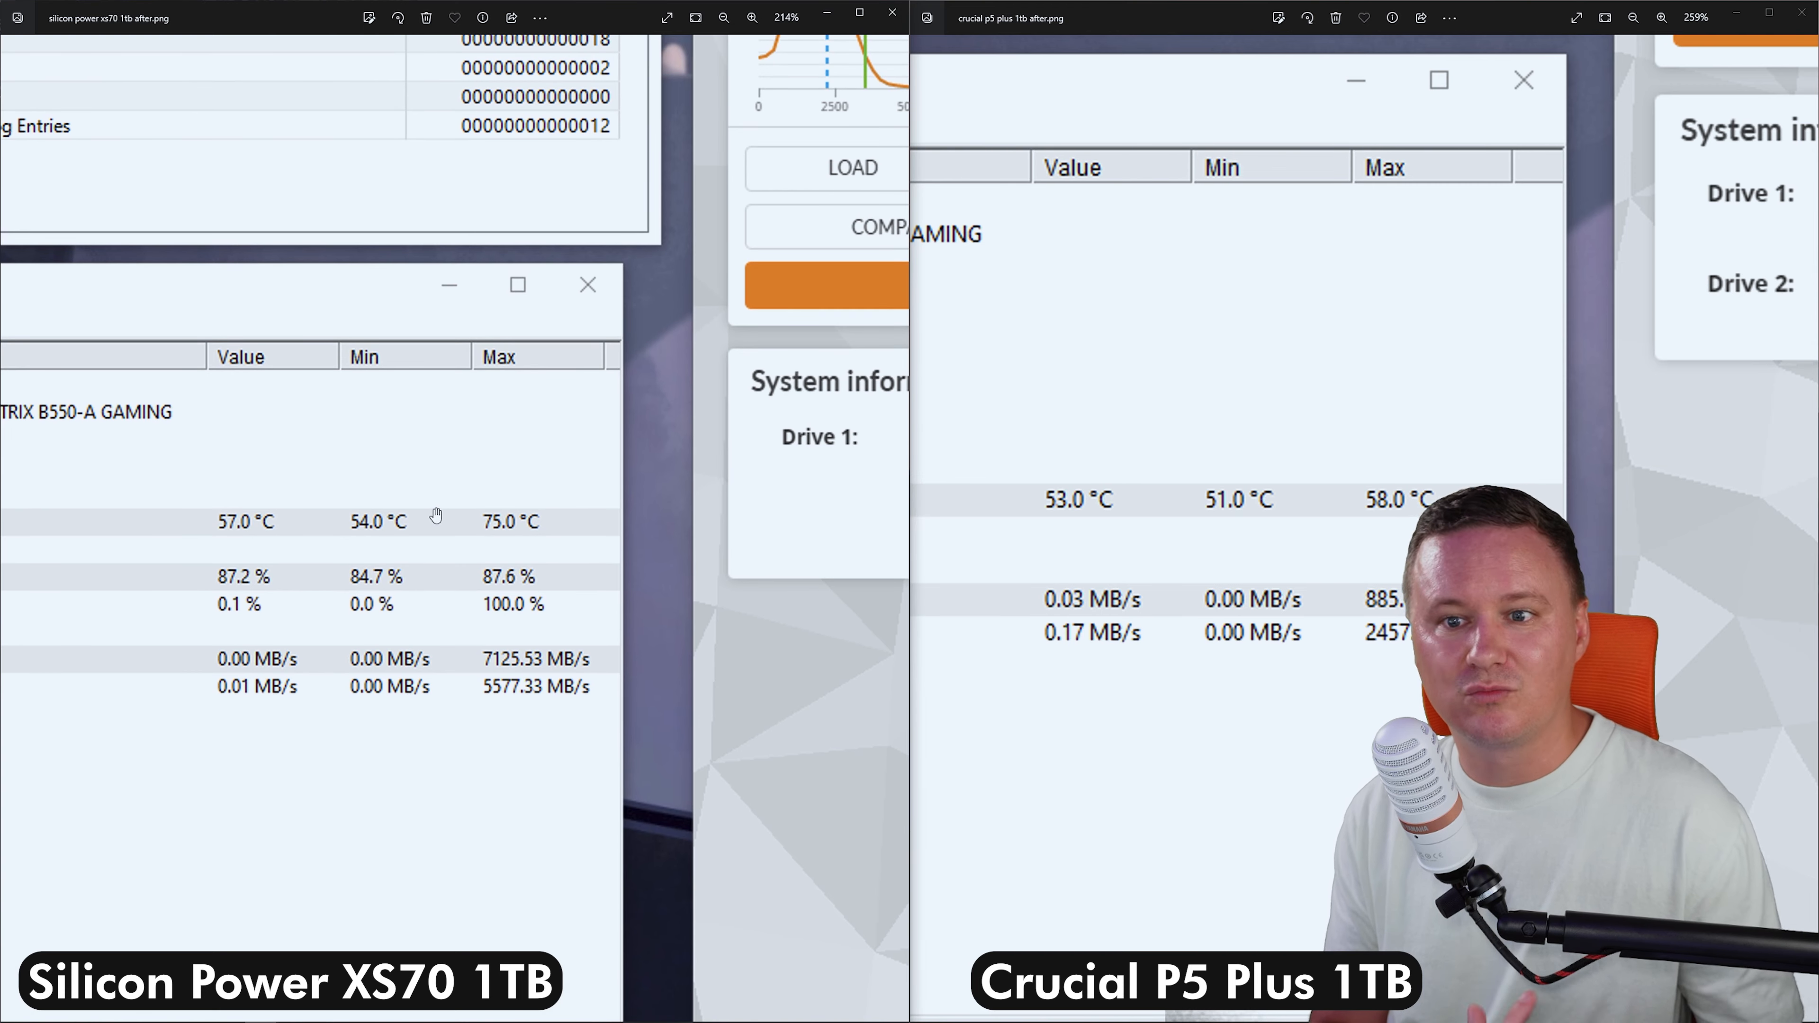
pyautogui.moveTo(470, 577)
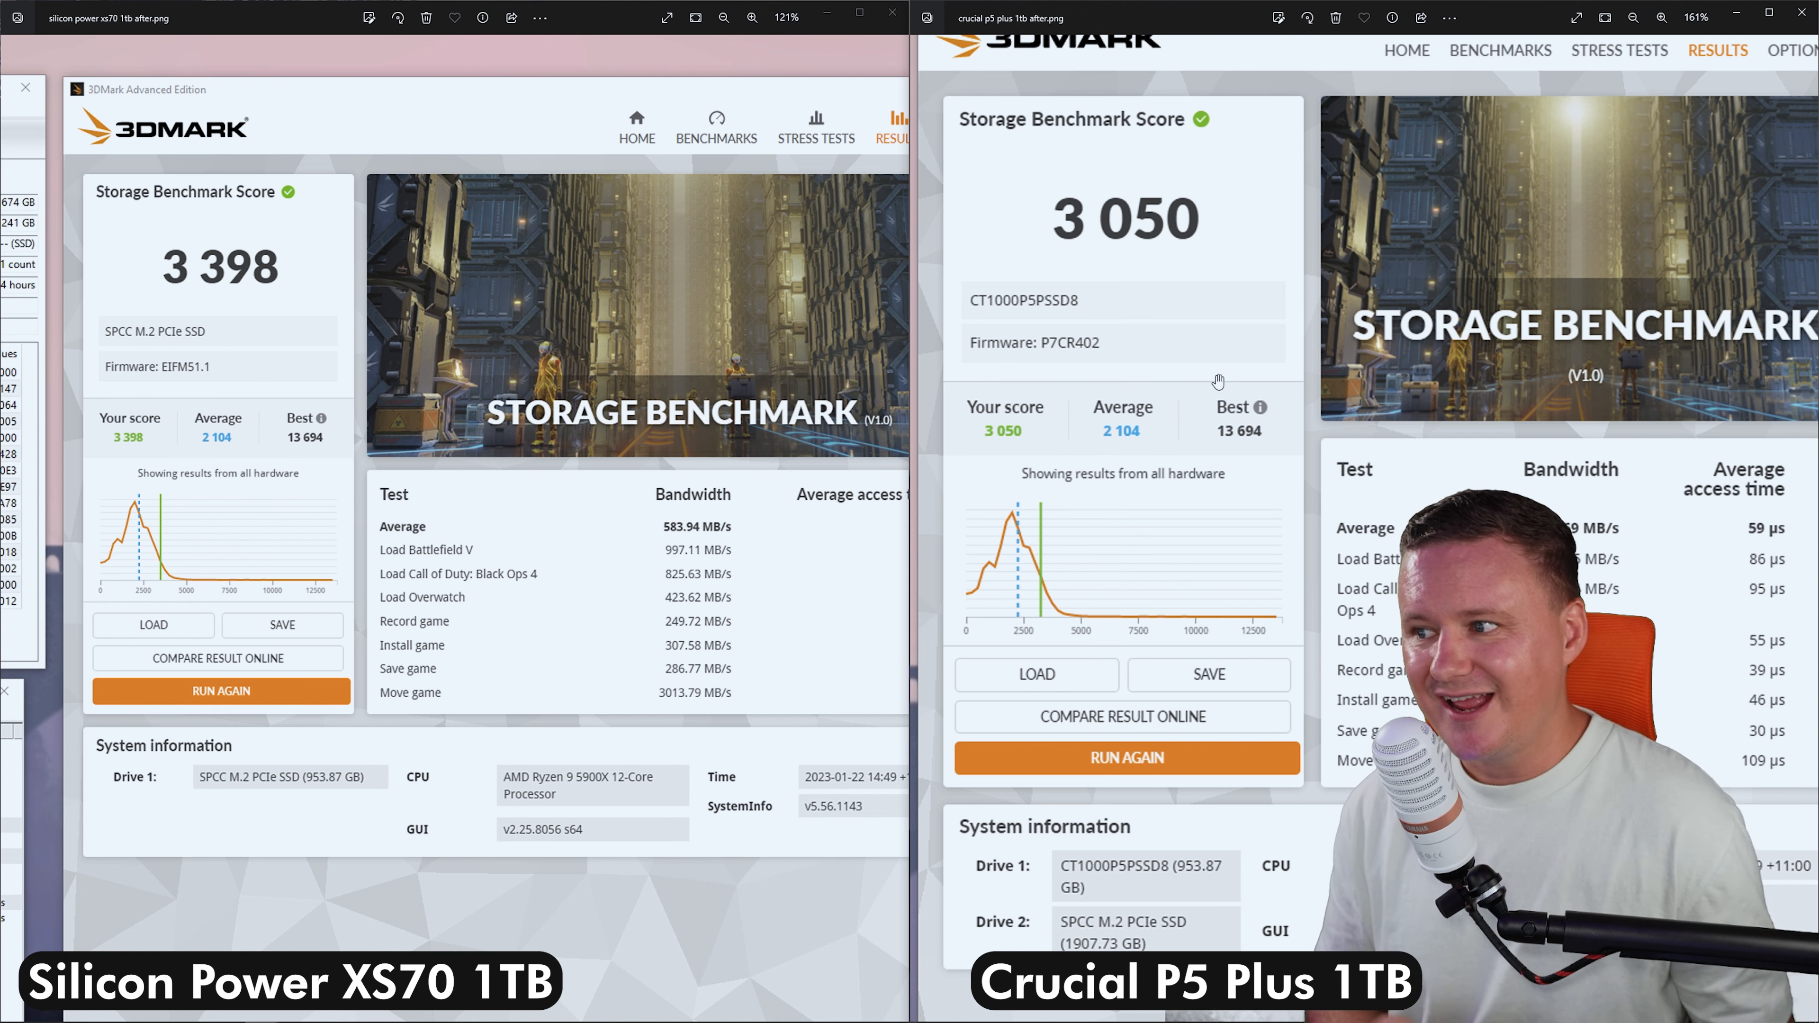
# - Zoom out in Photos to show the 3DMark storage scores, 3 398 versus 3 050
pyautogui.scroll(-3)
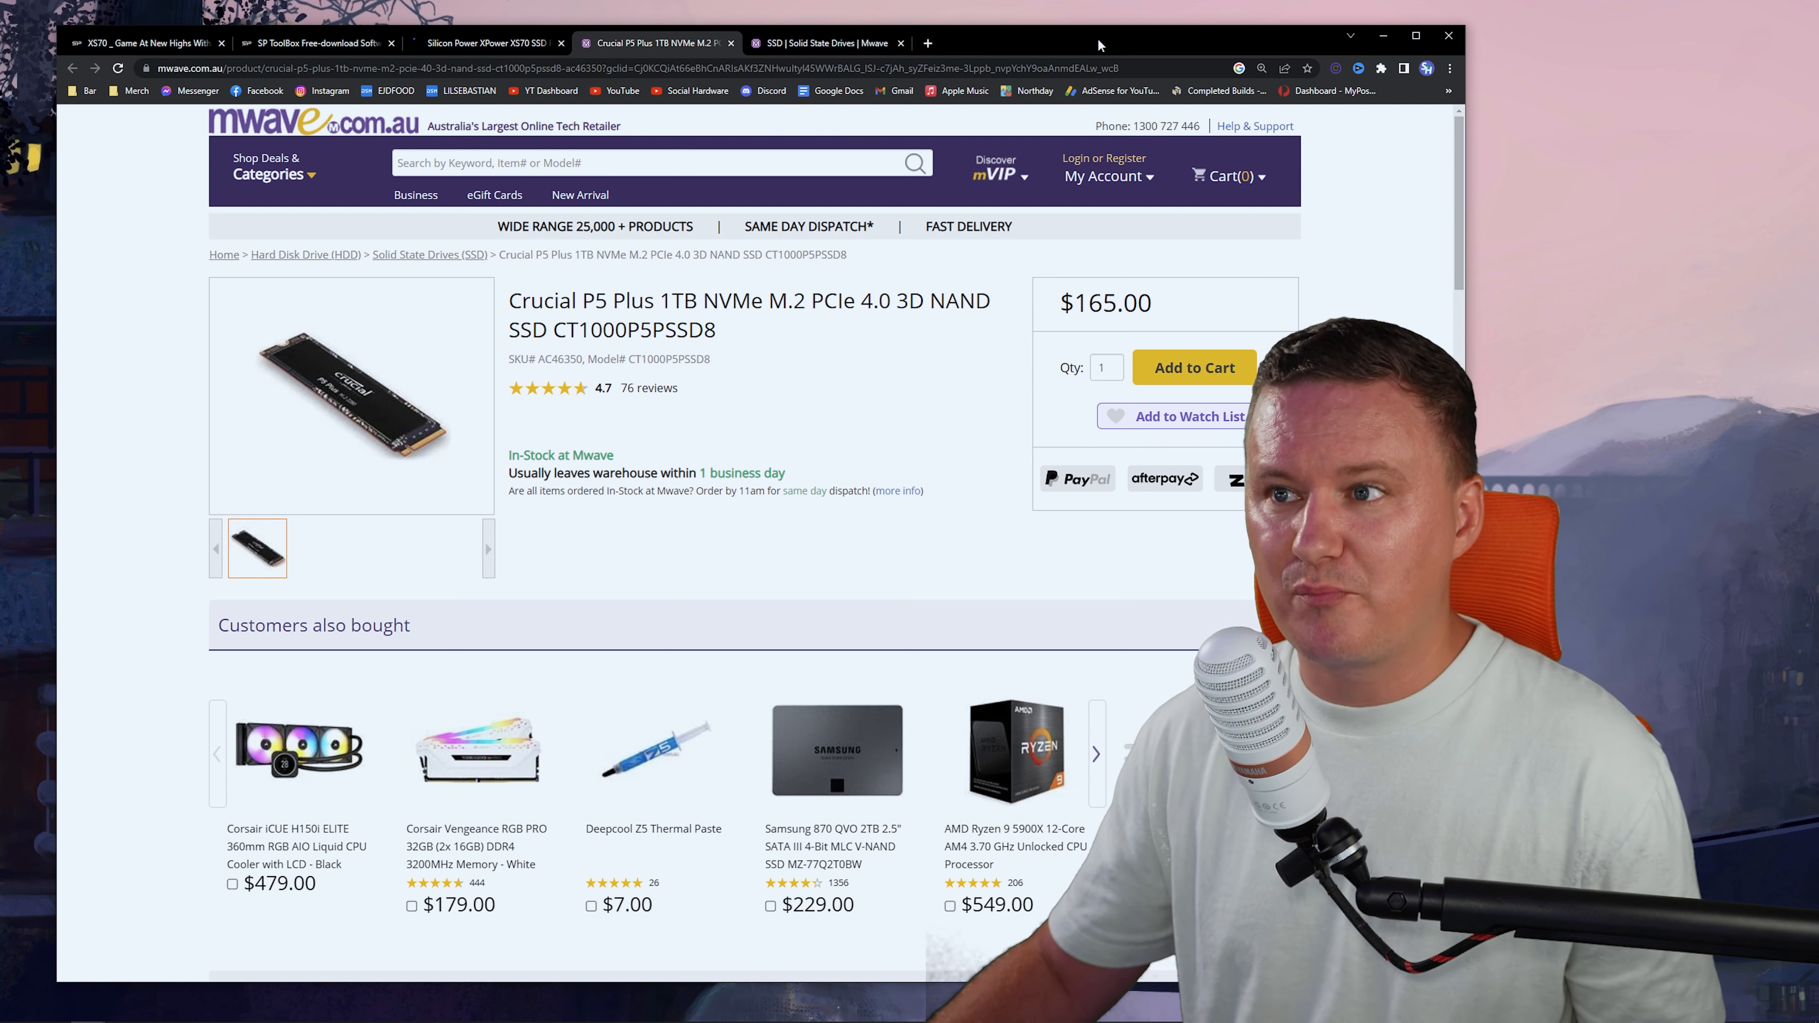
# - Switch Chrome to the Mwave Crucial P5 Plus 1TB page listed at $165
pyautogui.click(824, 43)
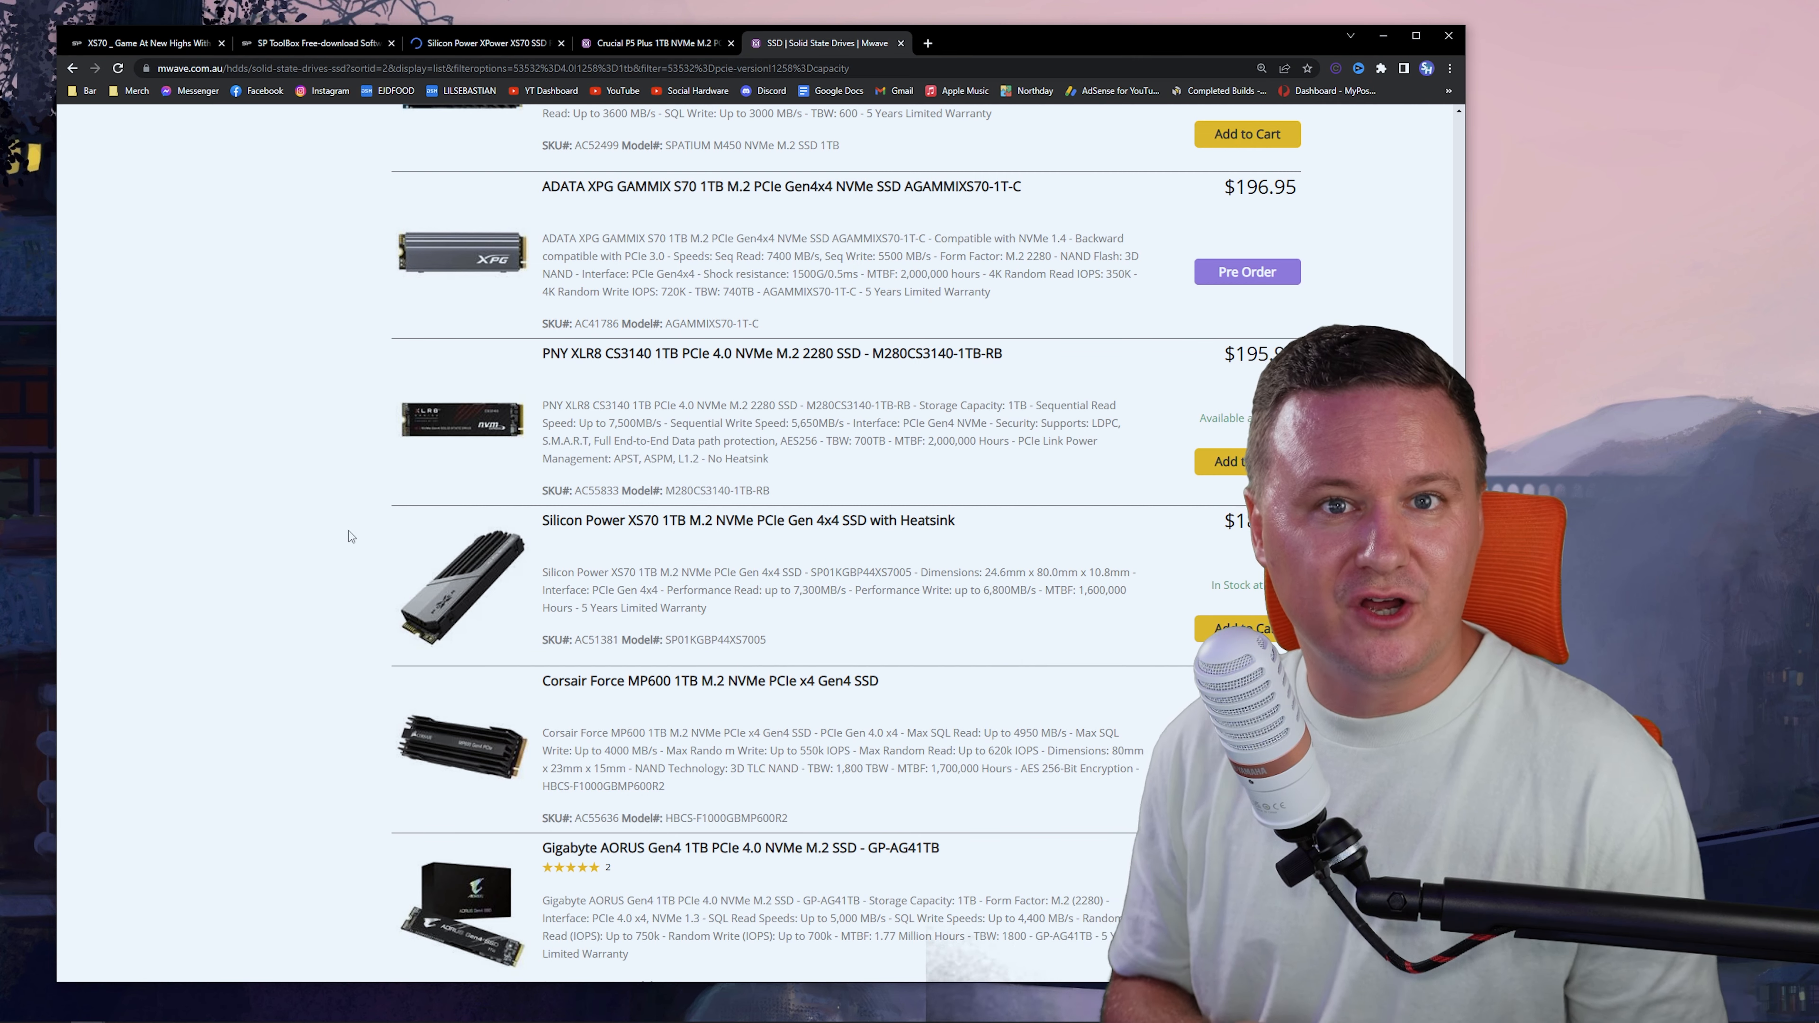
pyautogui.click(749, 520)
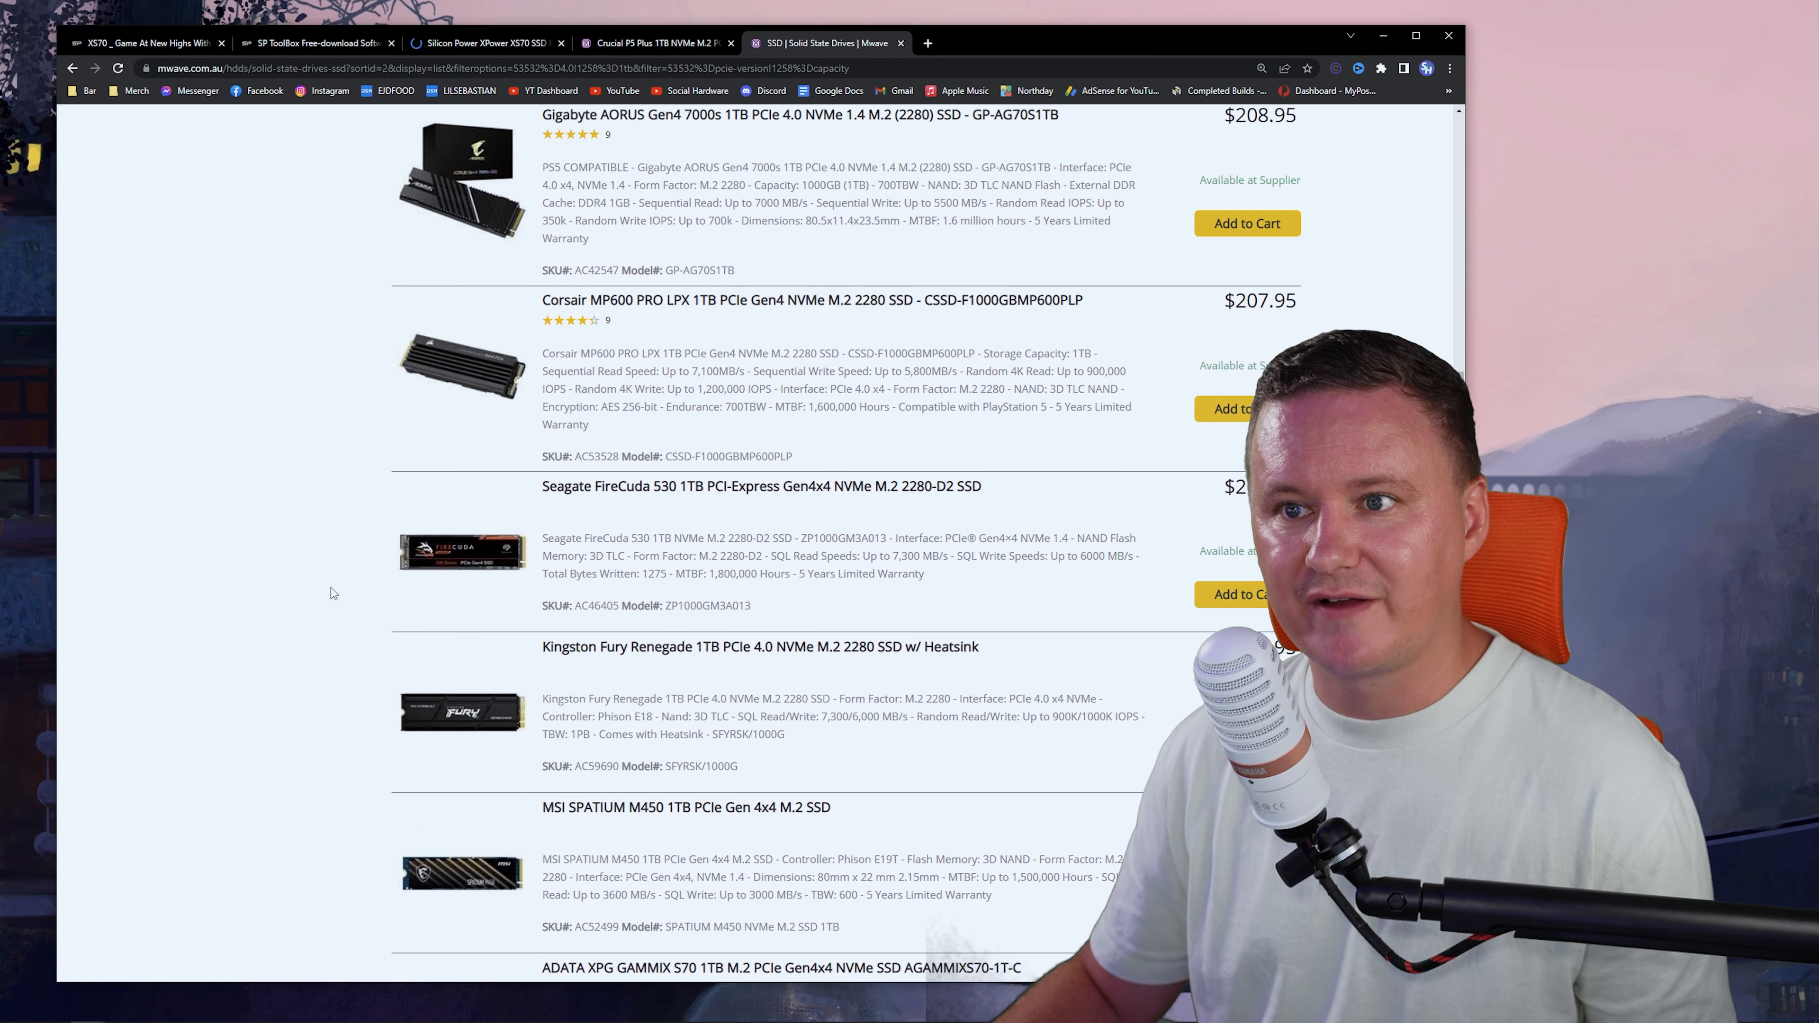
pyautogui.scroll(3)
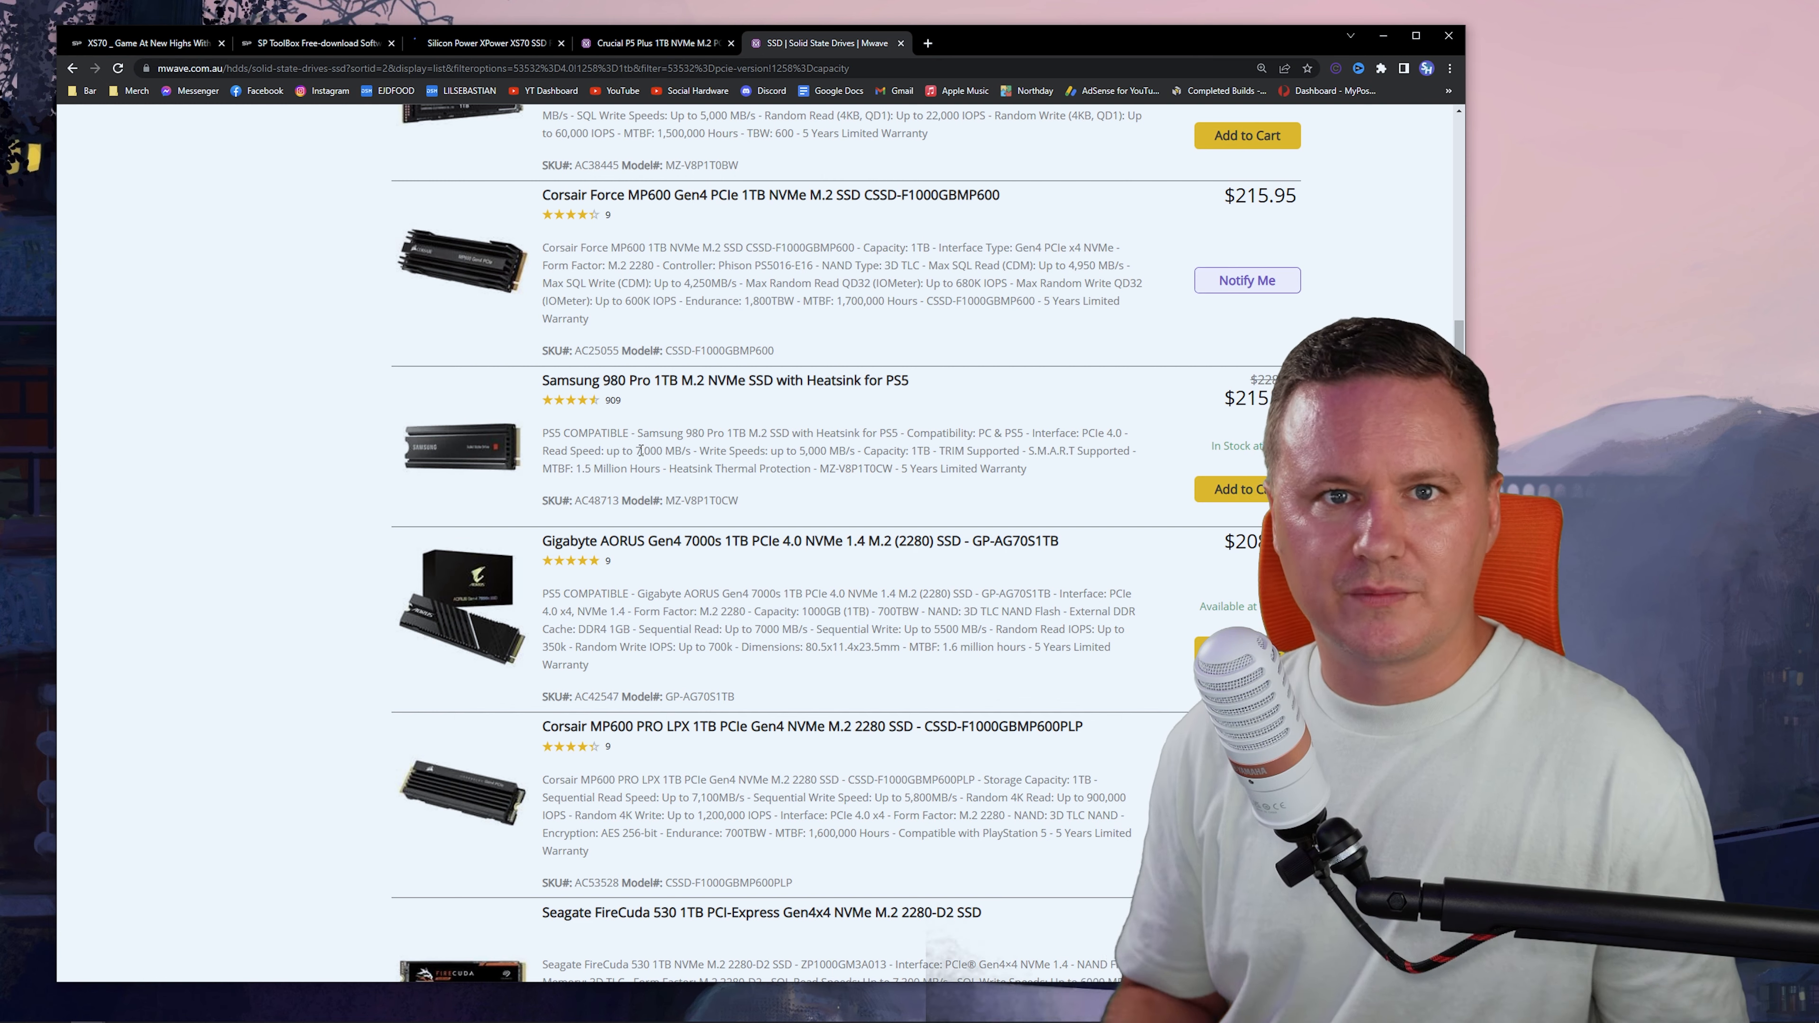
pyautogui.scroll(-3)
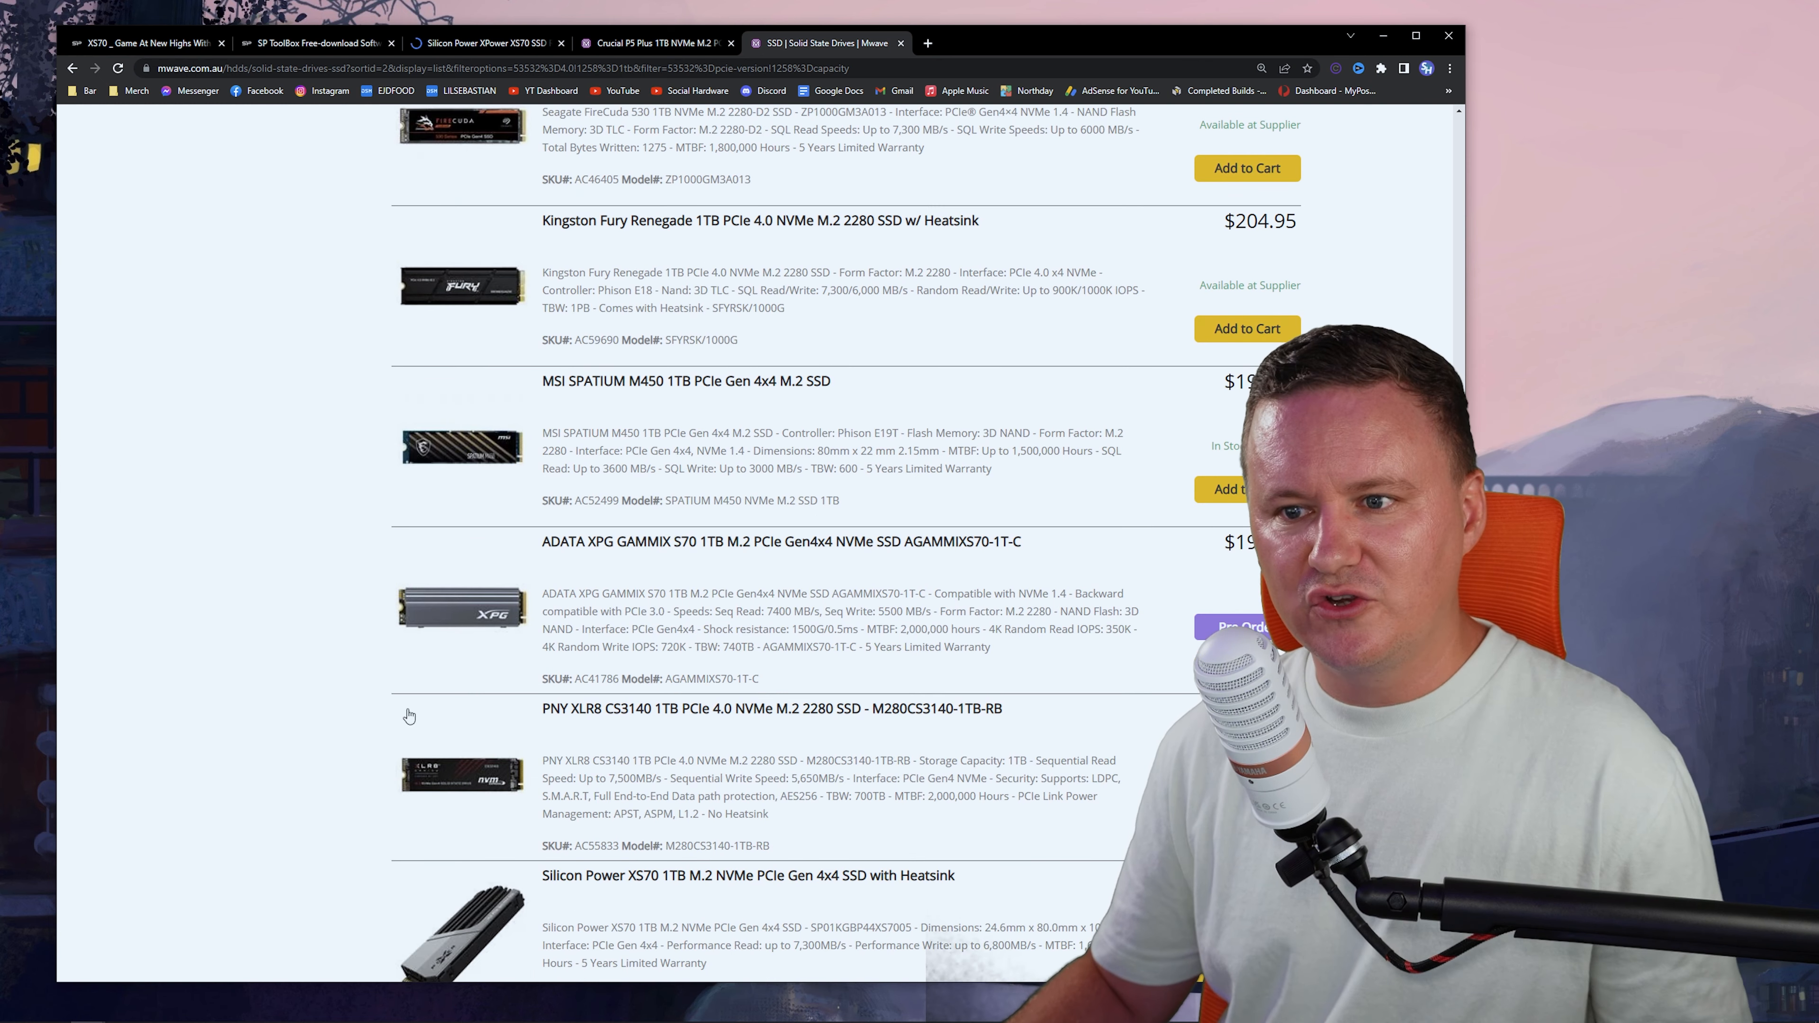
pyautogui.scroll(-3)
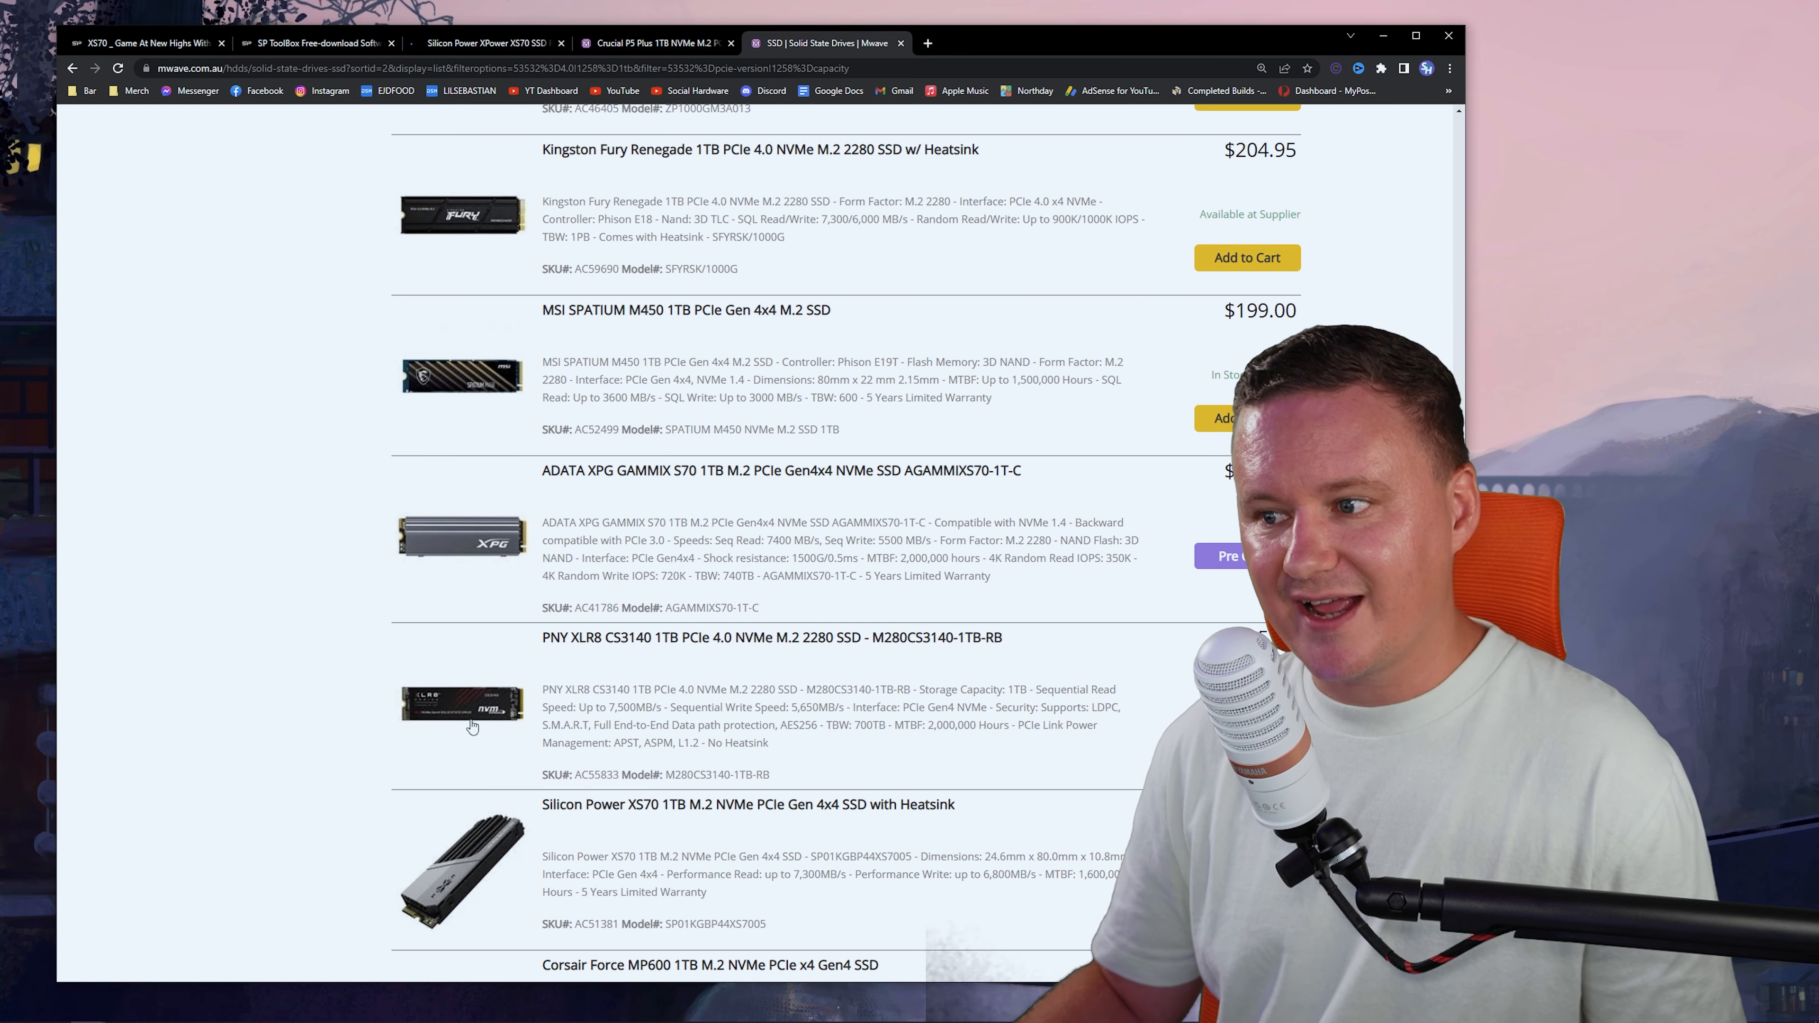
pyautogui.scroll(-3)
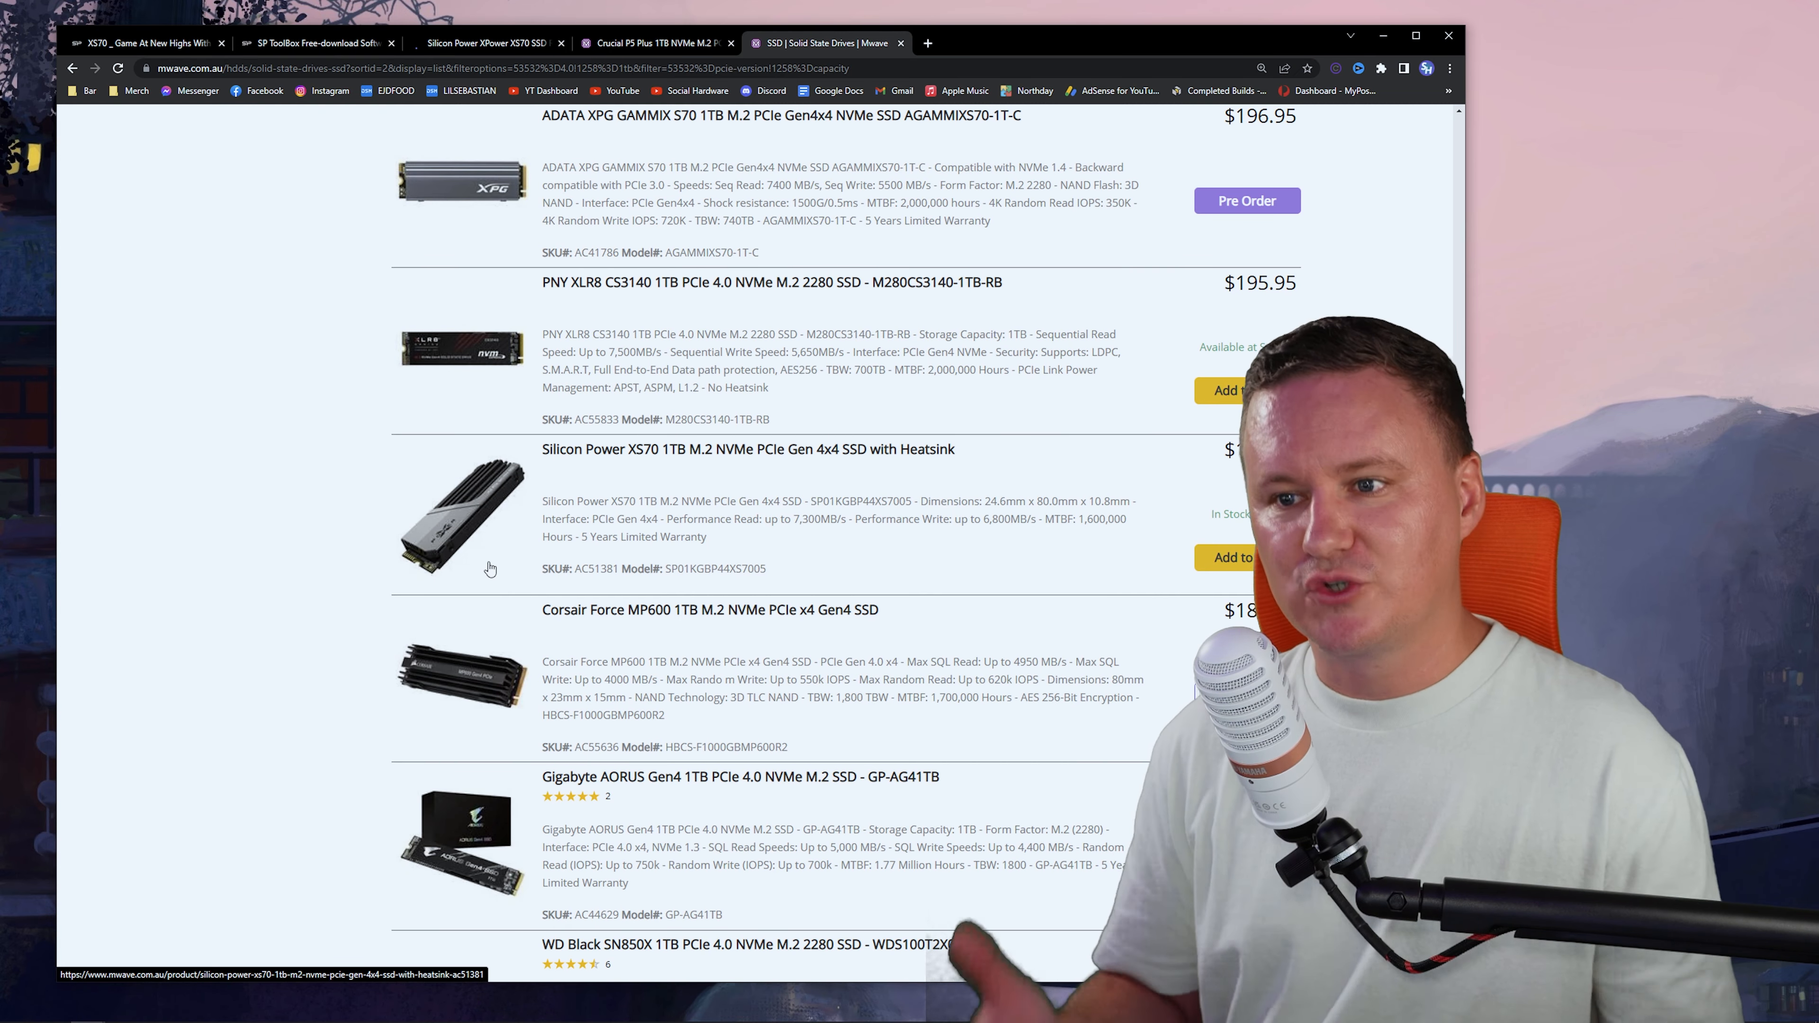
pyautogui.click(481, 42)
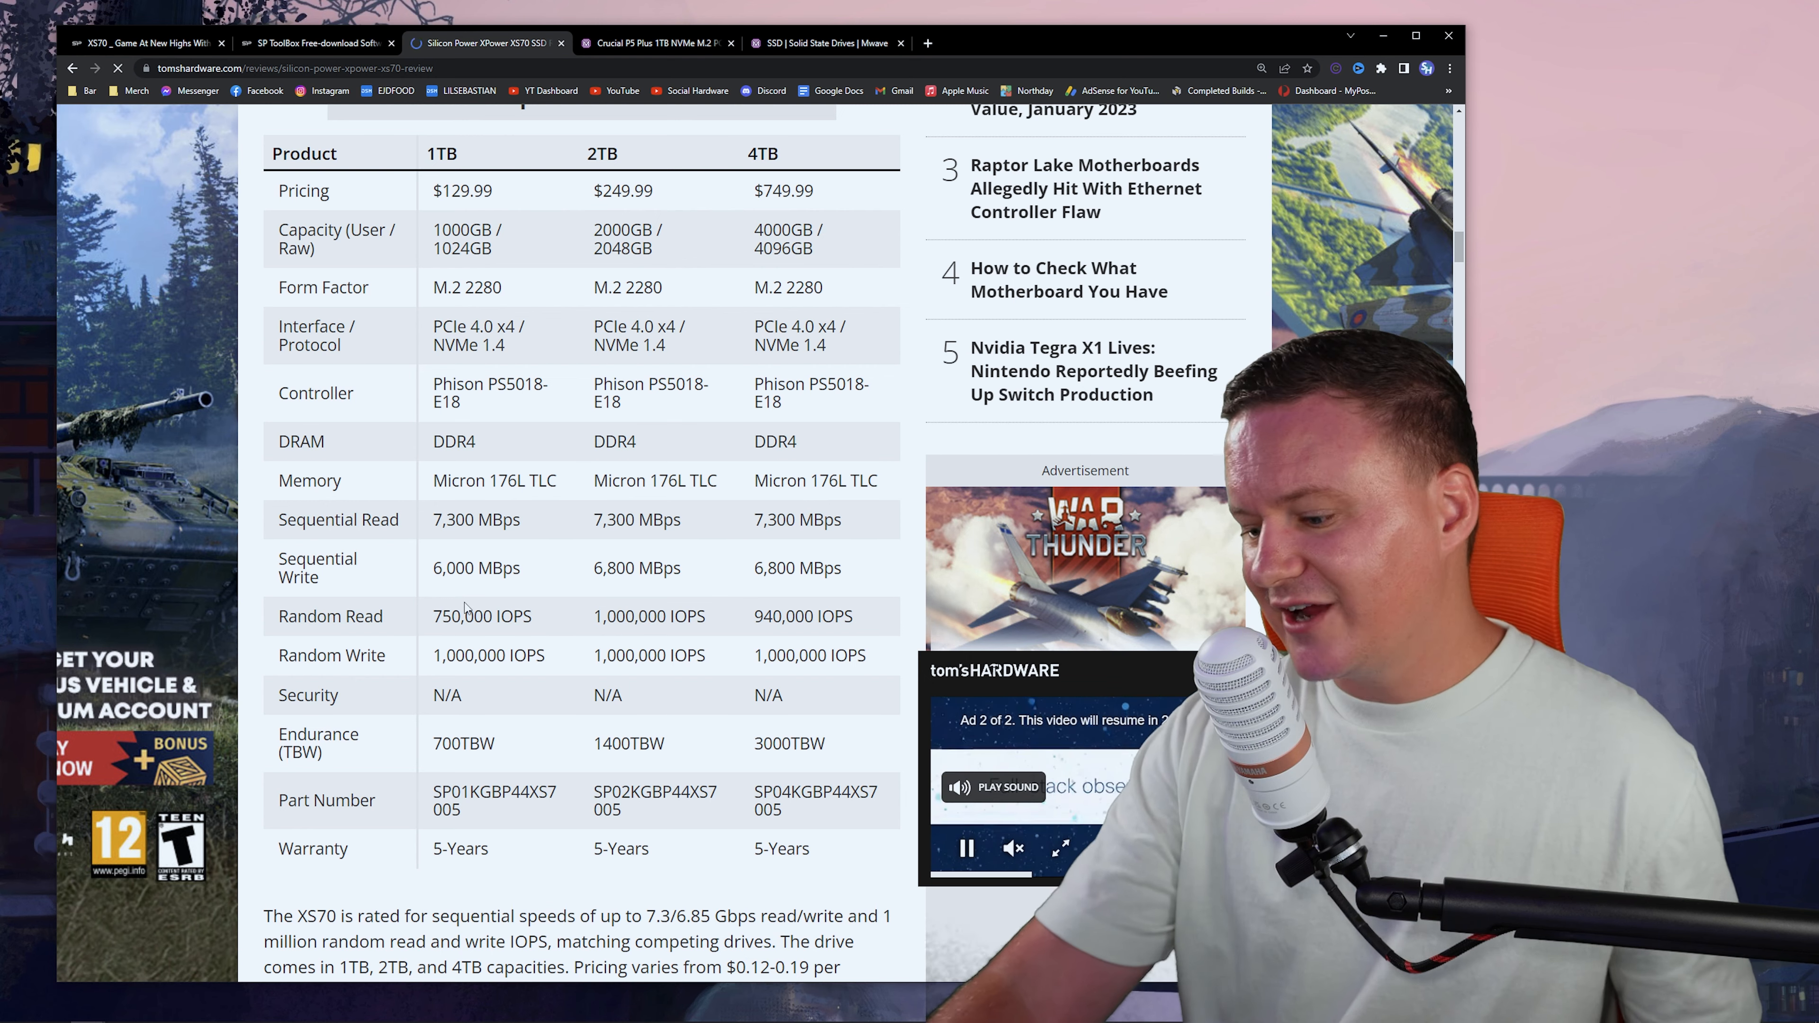
# - Review the Tom's Hardware XS70 spec table, then show the SP ToolBox download page
pyautogui.scroll(3)
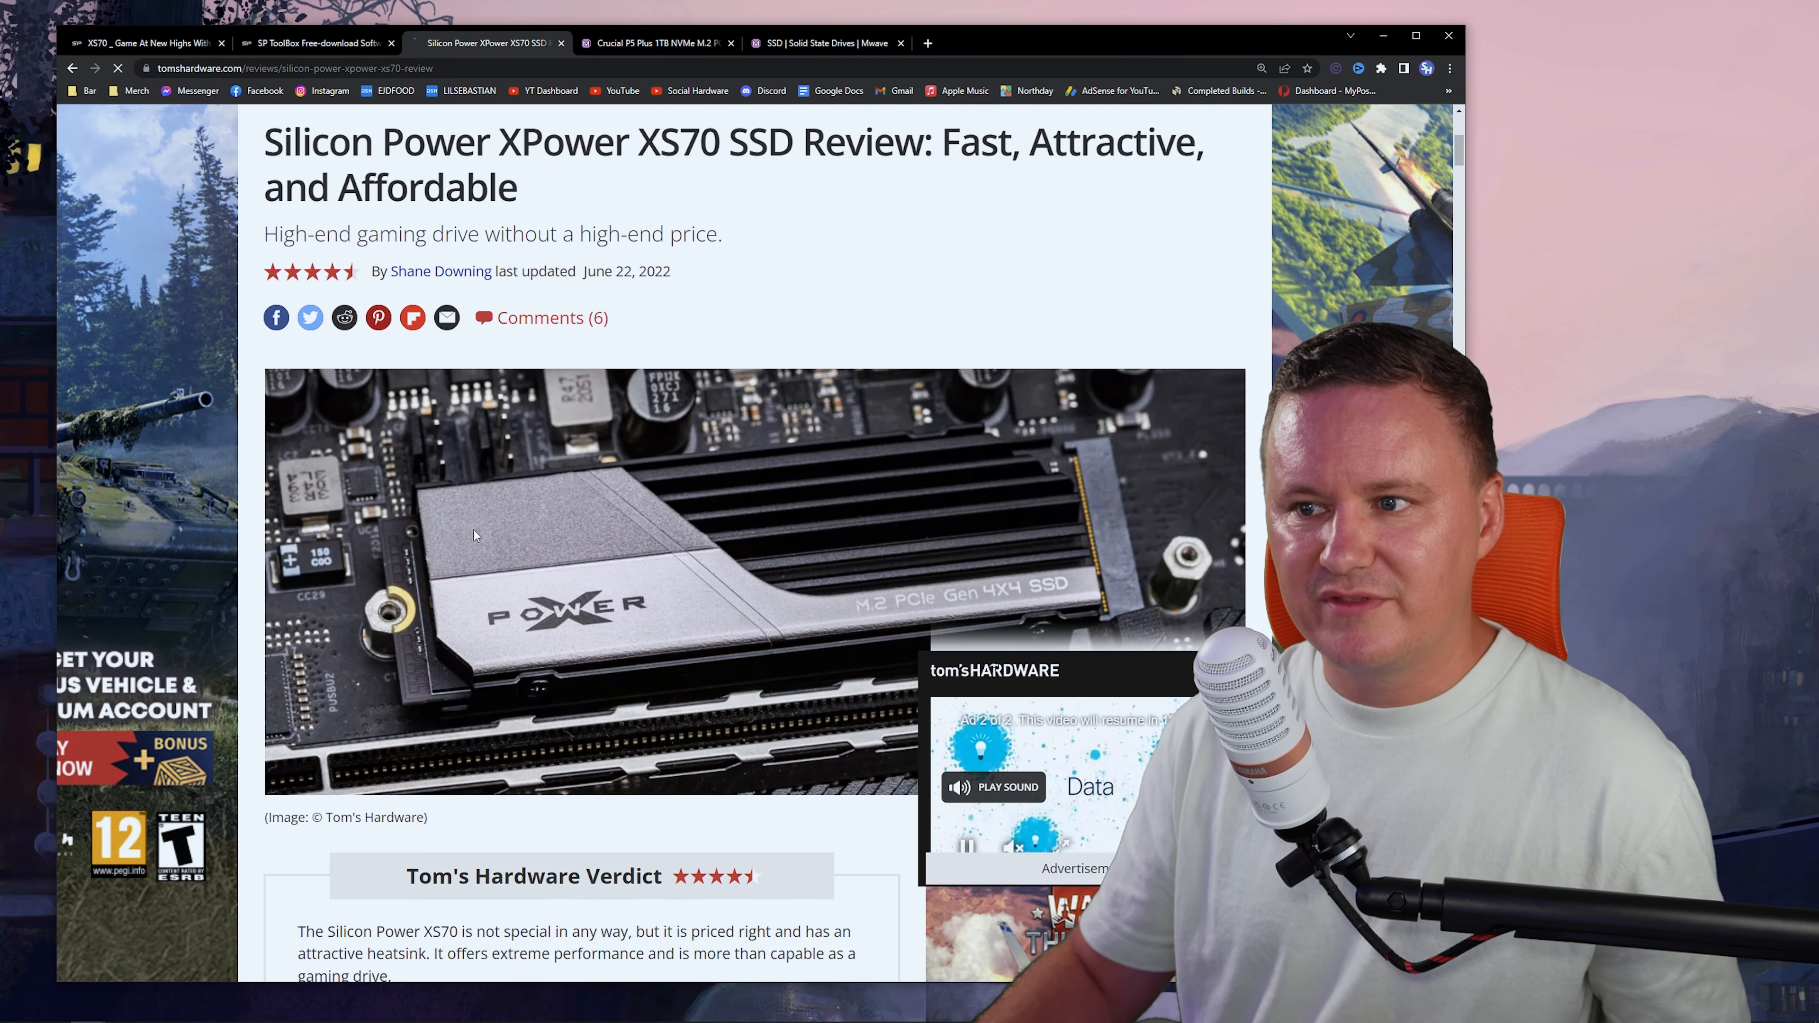
pyautogui.scroll(-3)
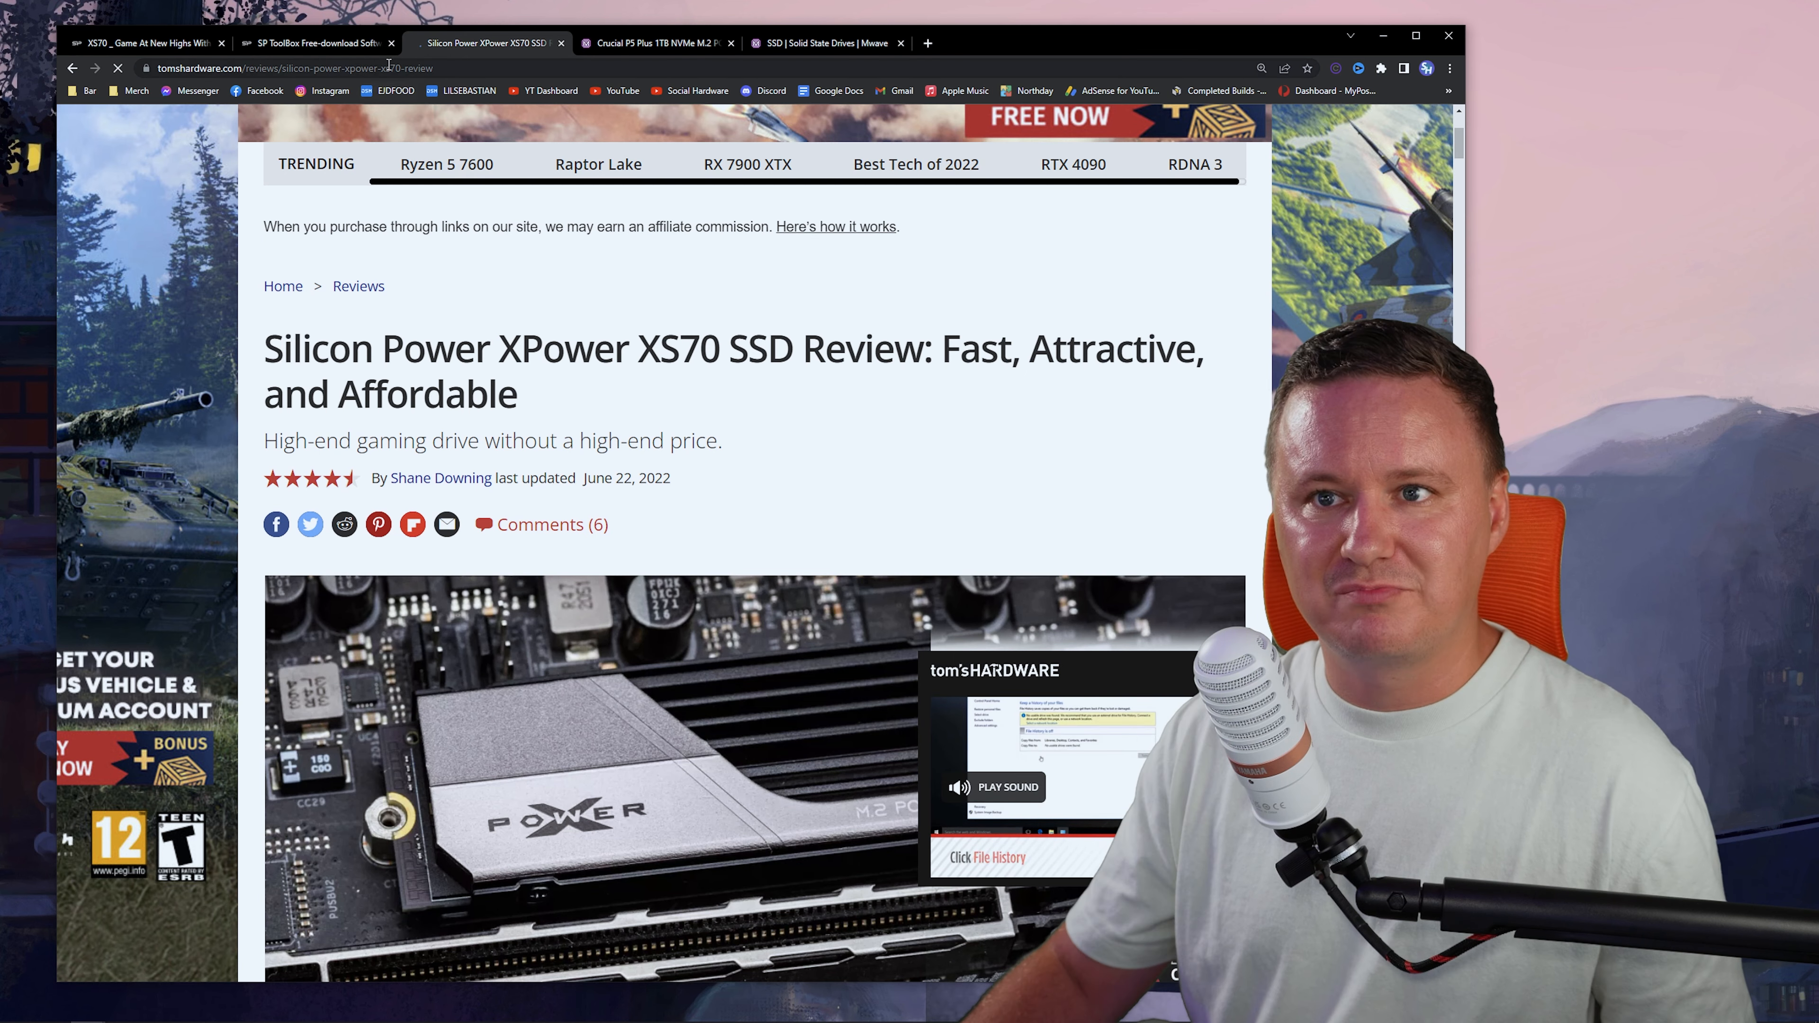
pyautogui.click(314, 42)
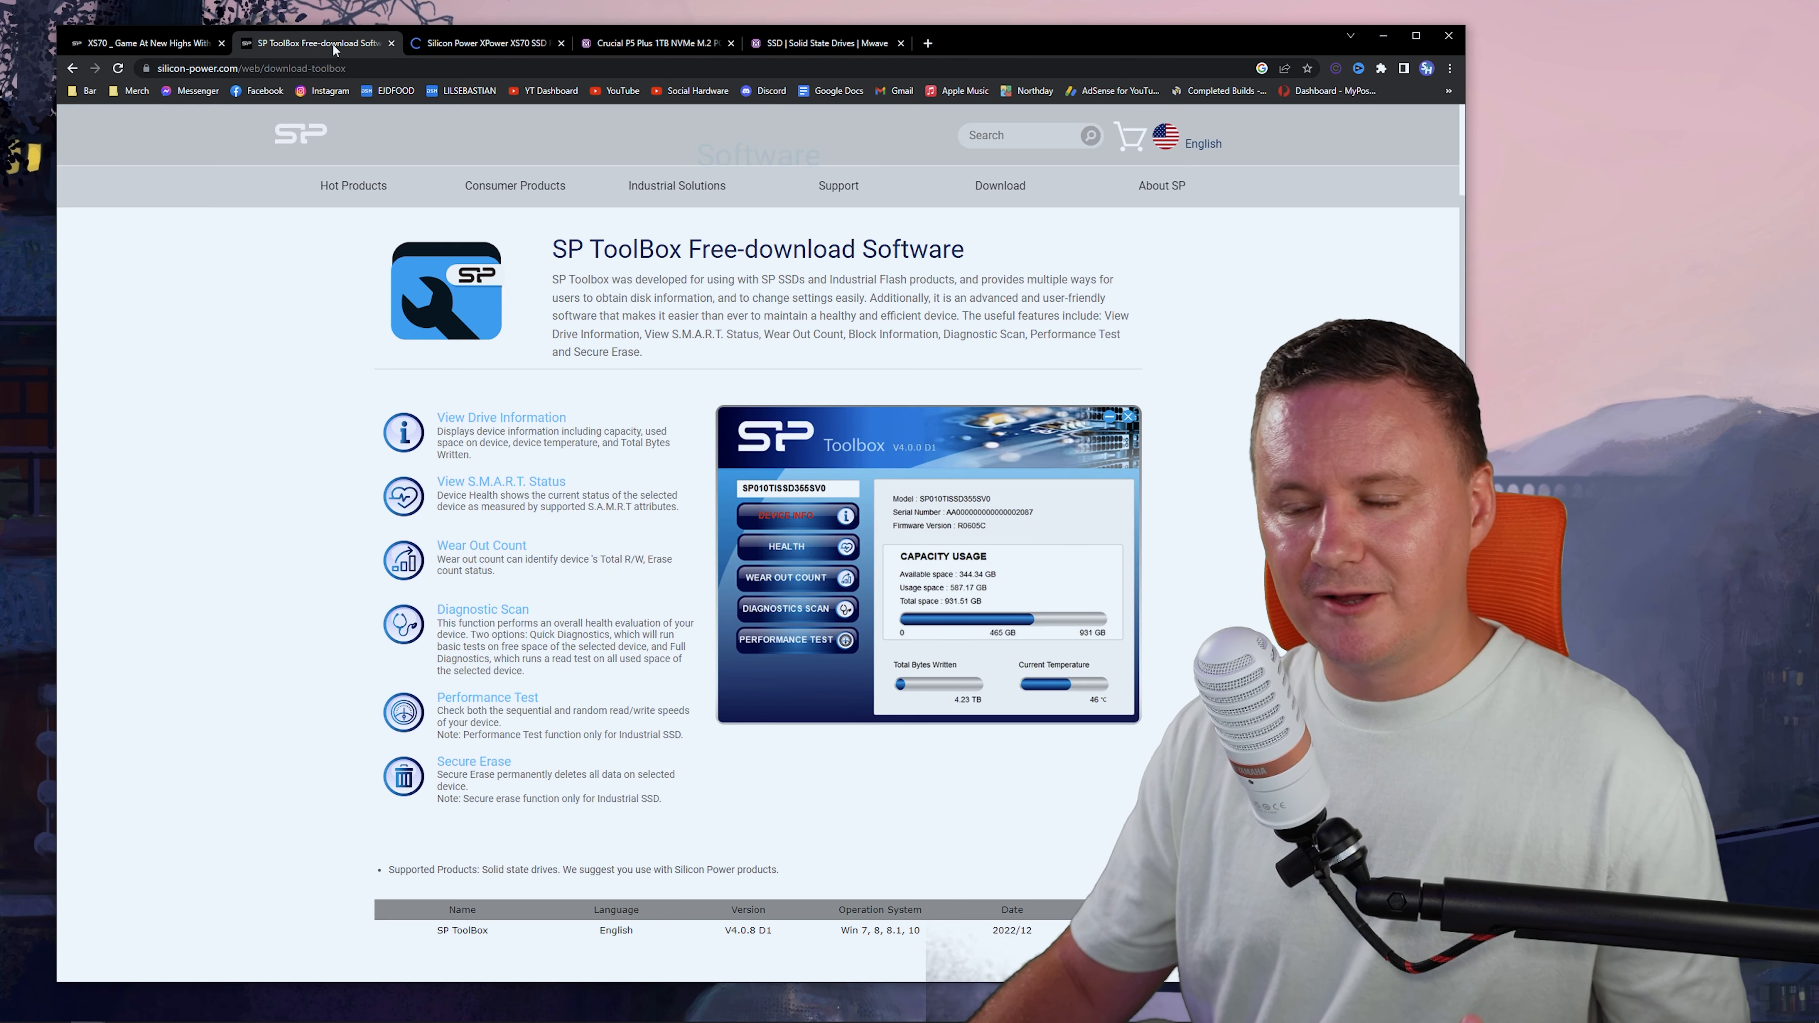